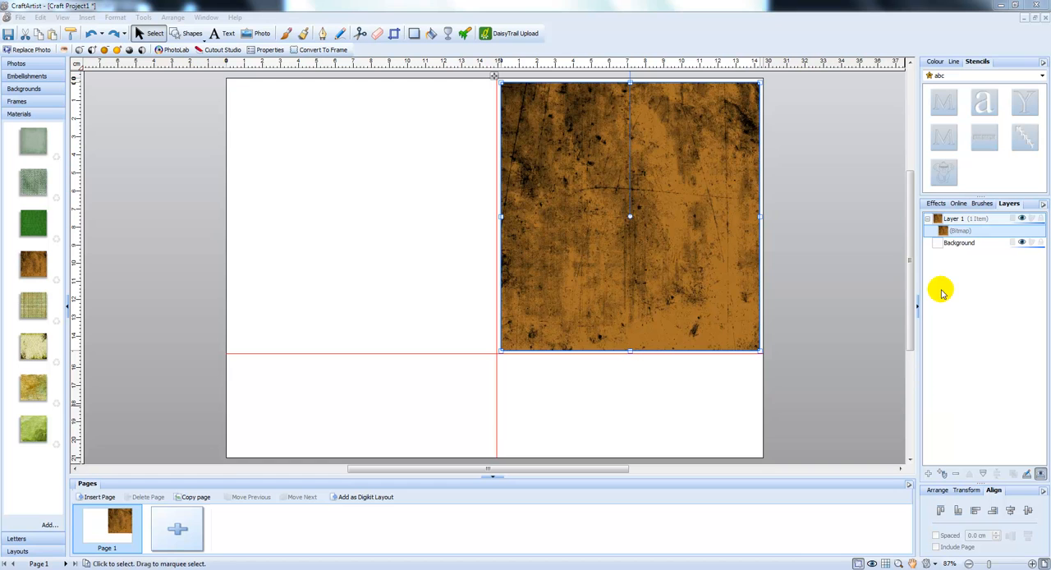
{"action": "mouse_move", "coordinate": [459, 154]}
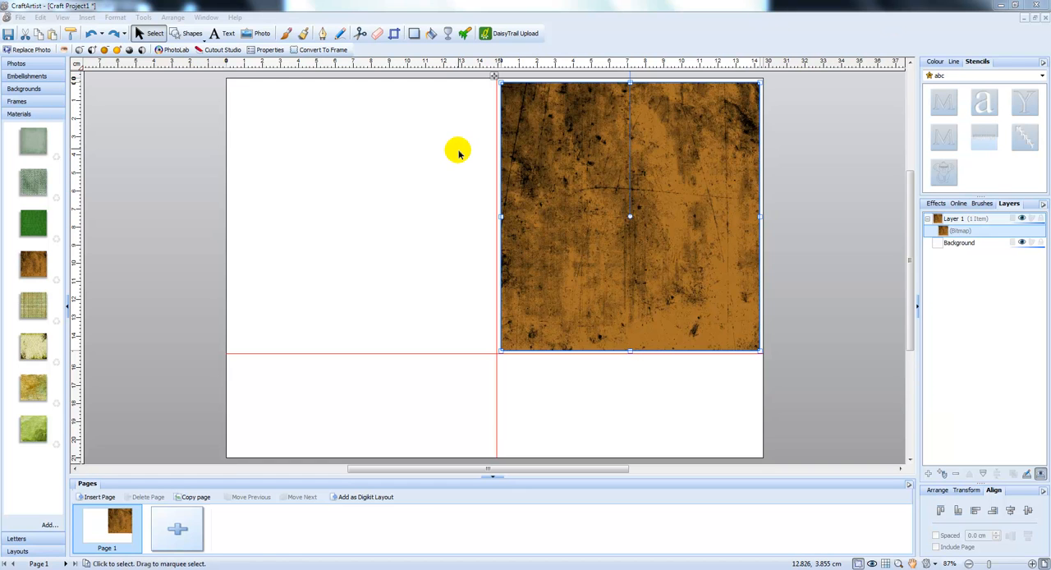
{"action": "mouse_move", "coordinate": [679, 147]}
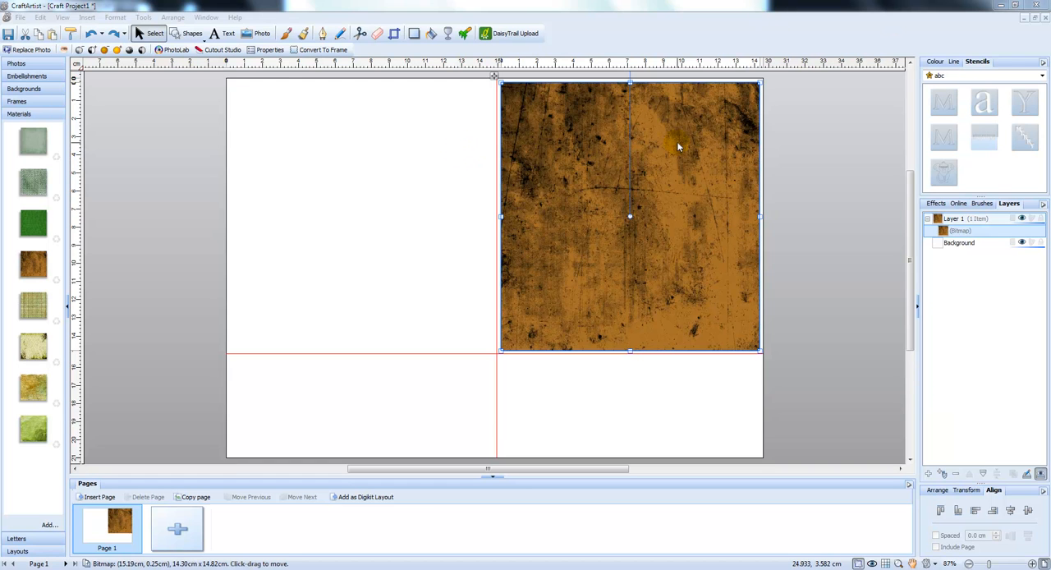
{"action": "mouse_move", "coordinate": [537, 104]}
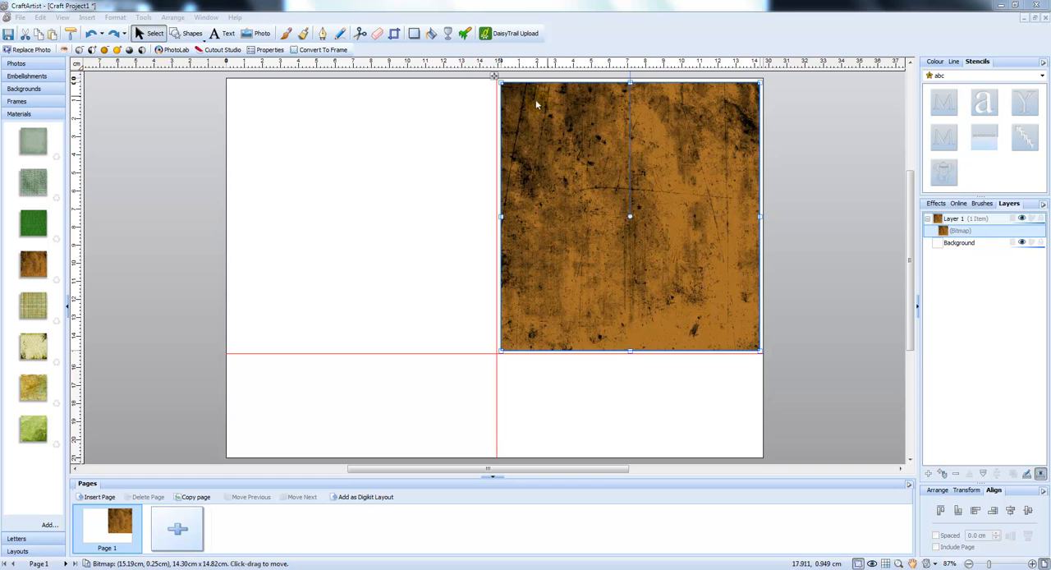
{"action": "mouse_move", "coordinate": [732, 317]}
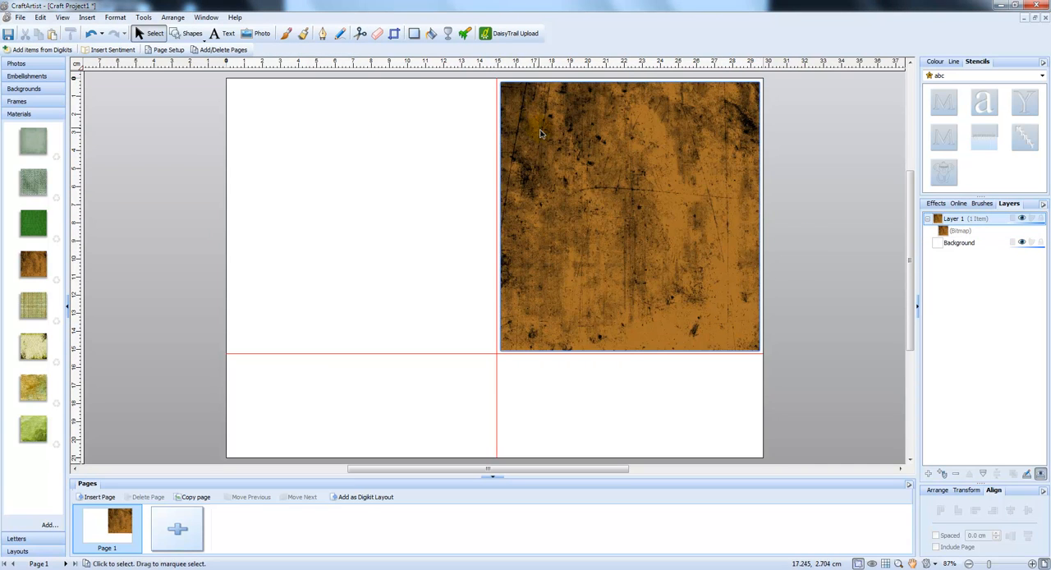
Select the brown textured background image on the card front and bring up its context menu
{"action": "left_click", "coordinate": [558, 148]}
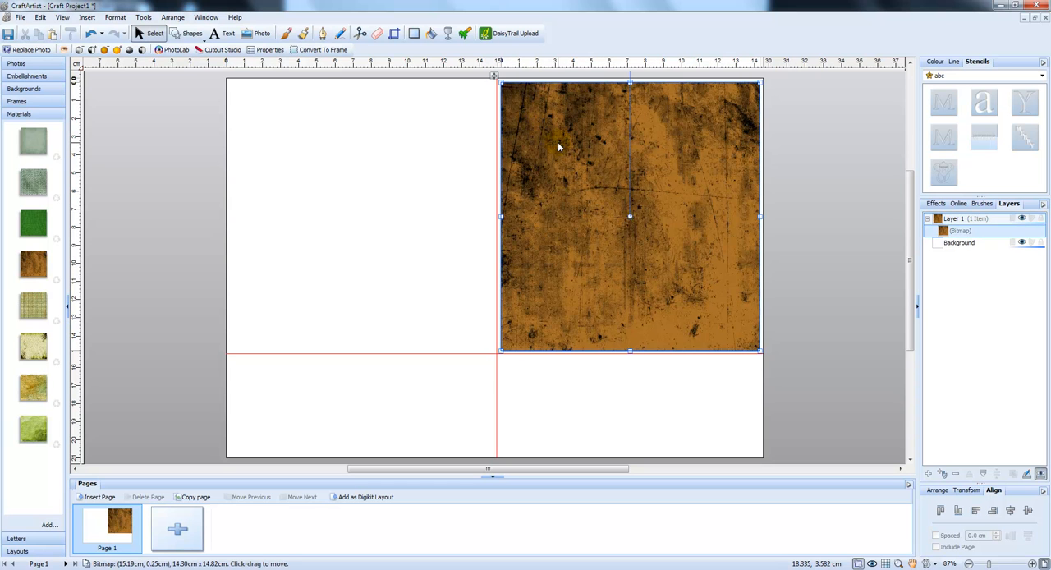
{"action": "right_click", "coordinate": [561, 147]}
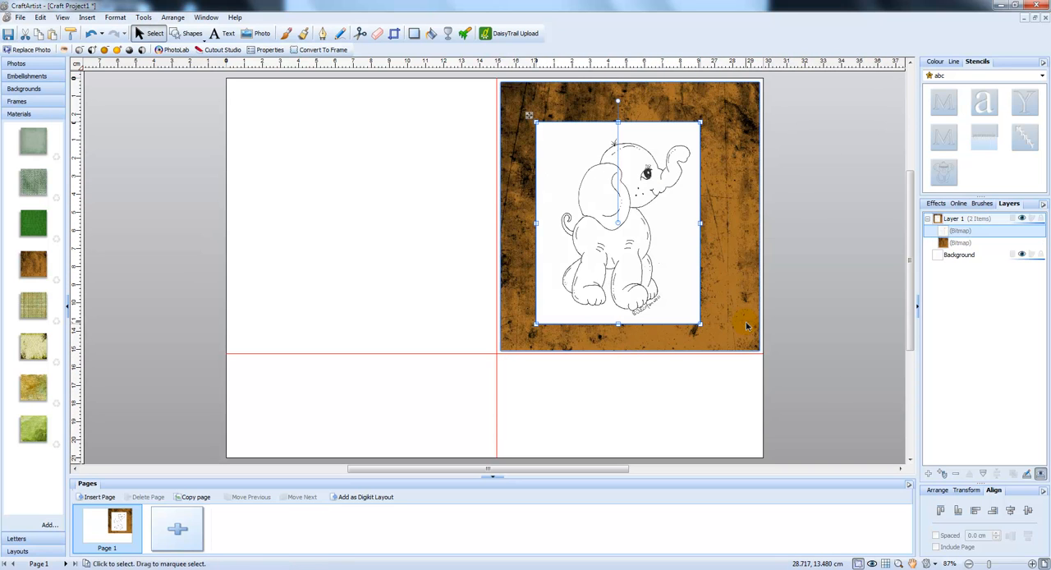
{"action": "mouse_move", "coordinate": [738, 311]}
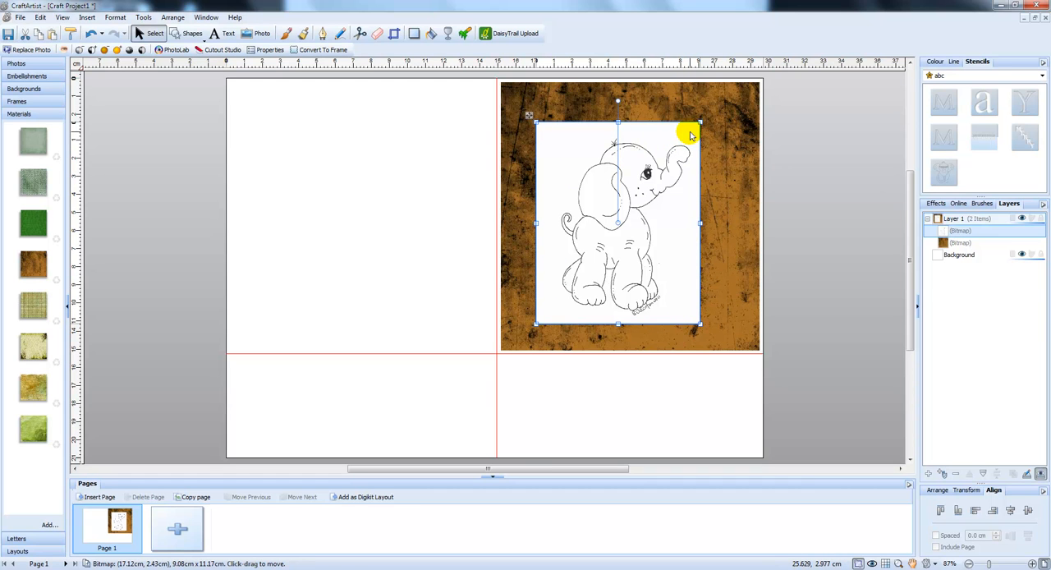
{"action": "mouse_move", "coordinate": [686, 132]}
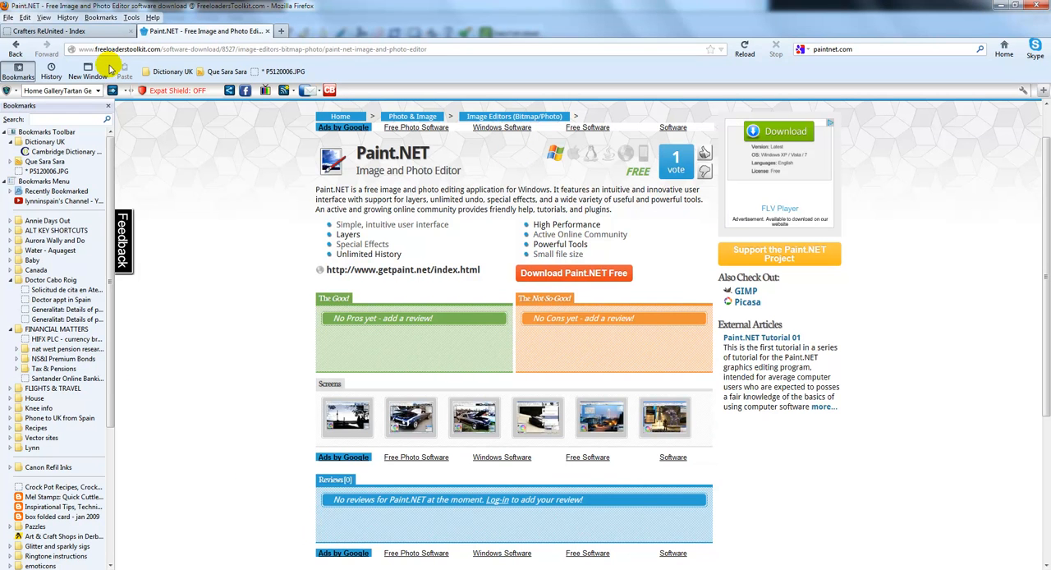
{"action": "mouse_move", "coordinate": [316, 116]}
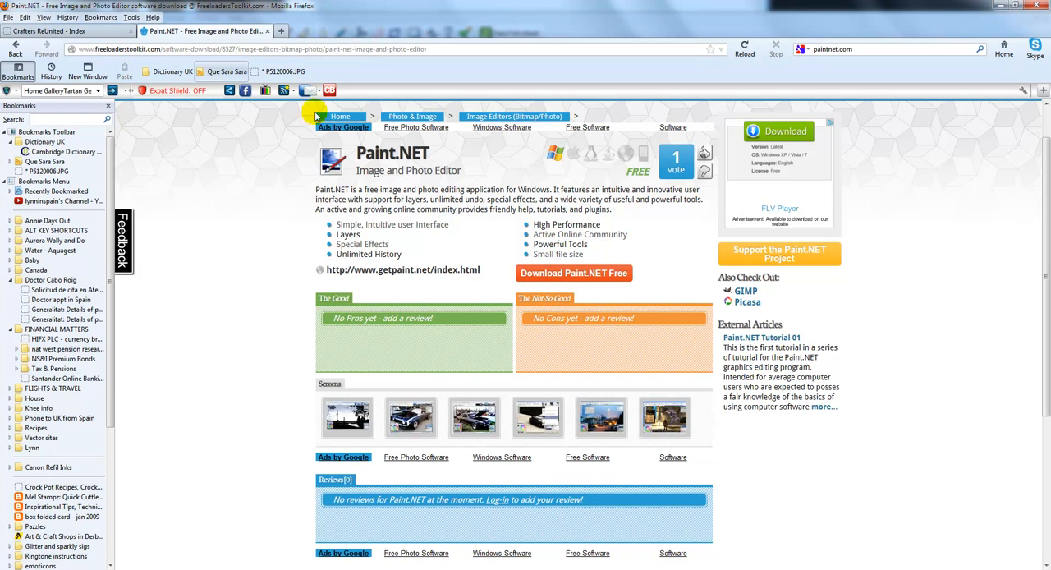
{"action": "mouse_move", "coordinate": [734, 273]}
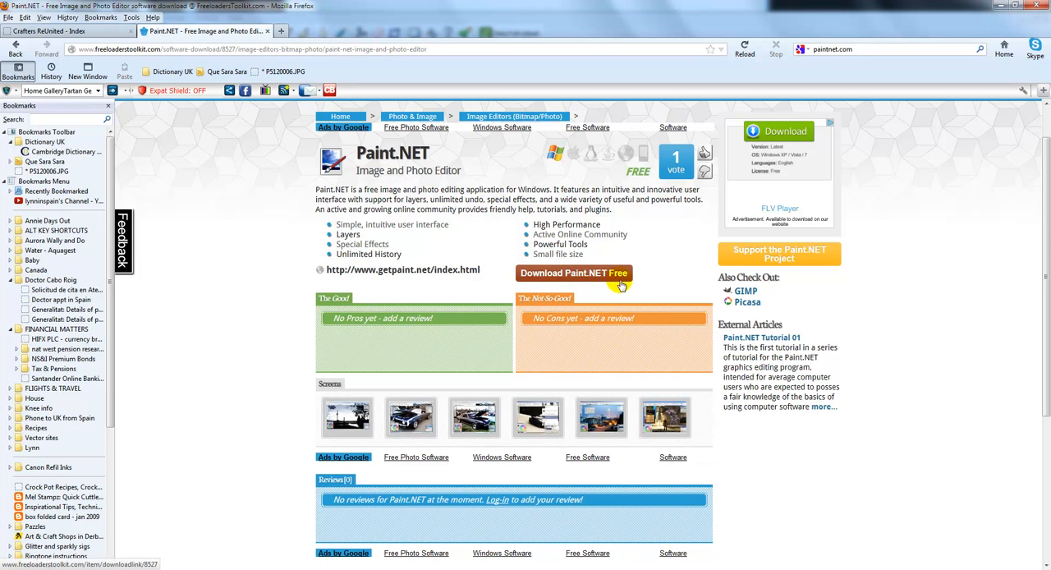
{"action": "mouse_move", "coordinate": [969, 8]}
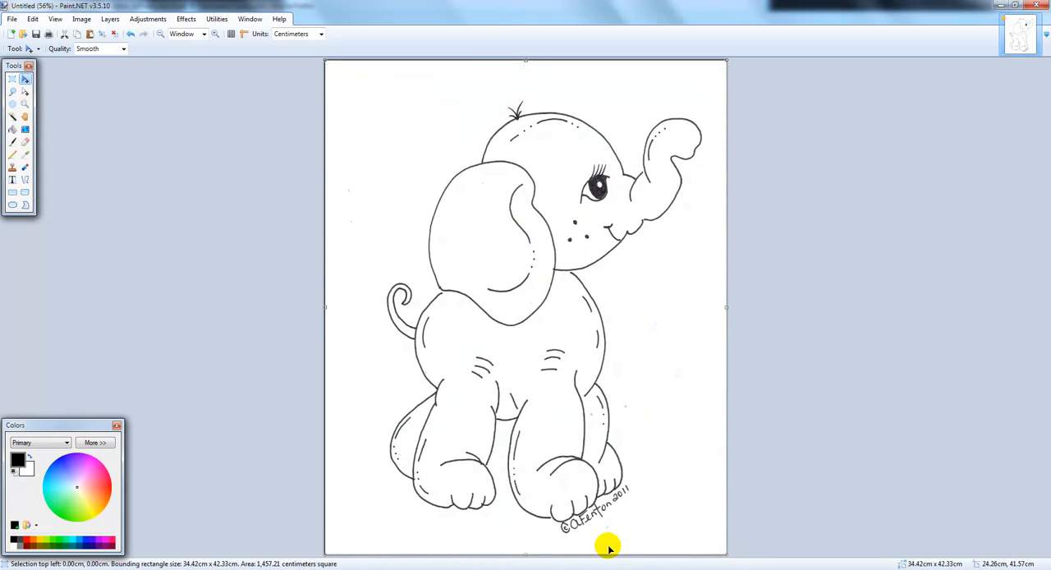
{"action": "mouse_move", "coordinate": [386, 171]}
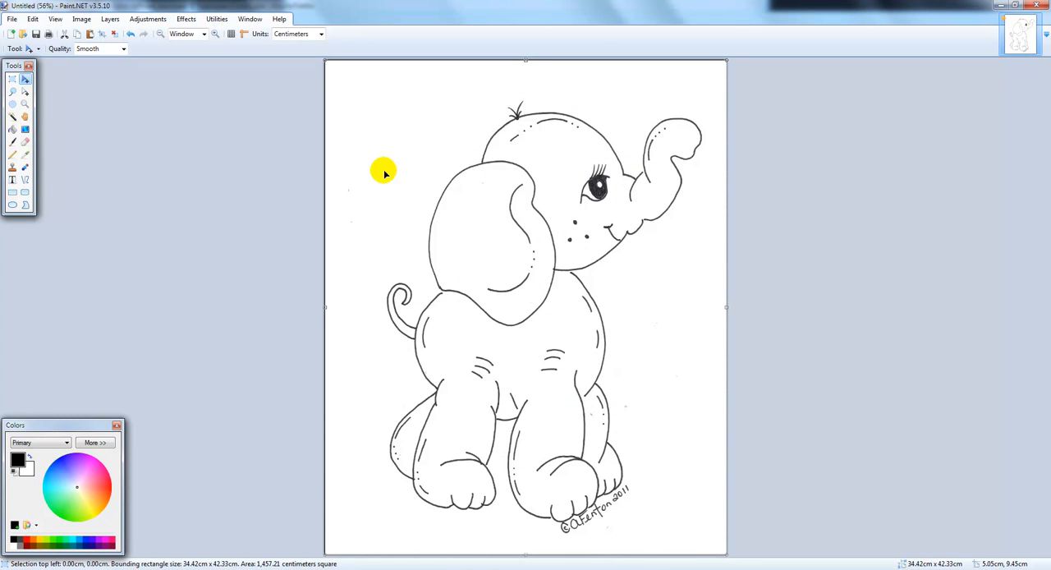
{"action": "mouse_move", "coordinate": [394, 173]}
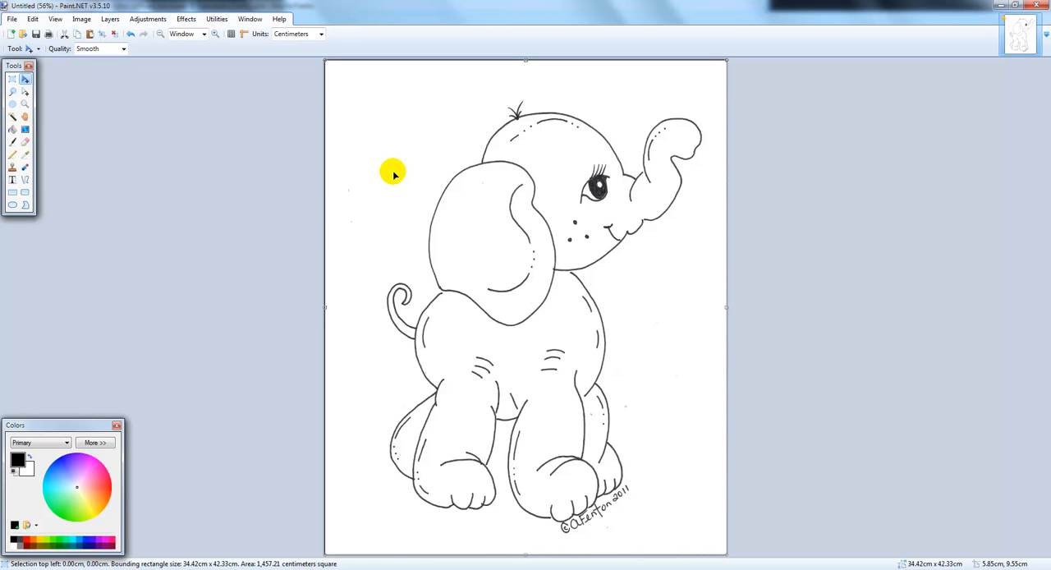
{"action": "mouse_move", "coordinate": [419, 143]}
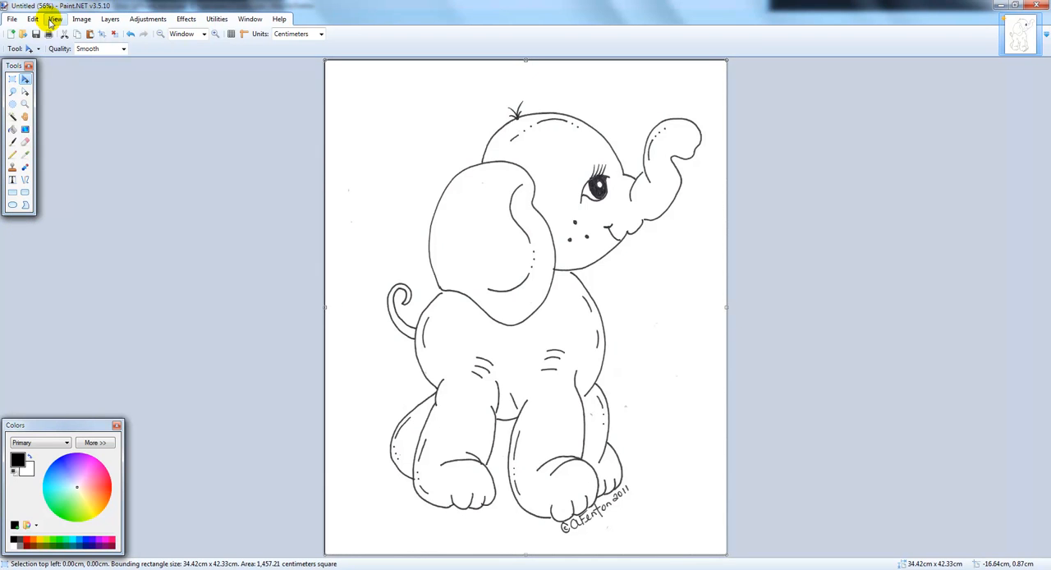
{"action": "left_click", "coordinate": [55, 19]}
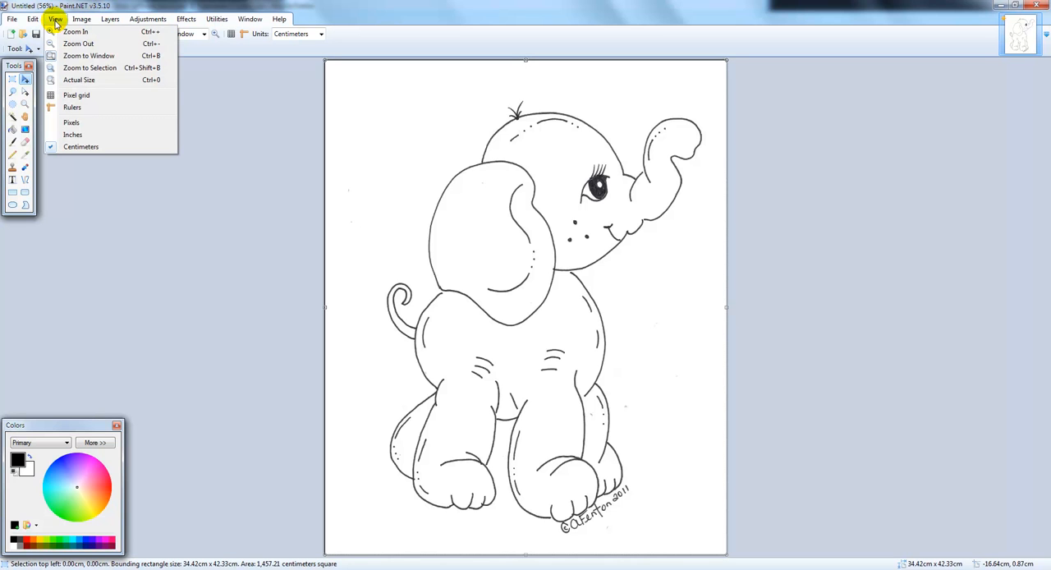
{"action": "left_click", "coordinate": [213, 18]}
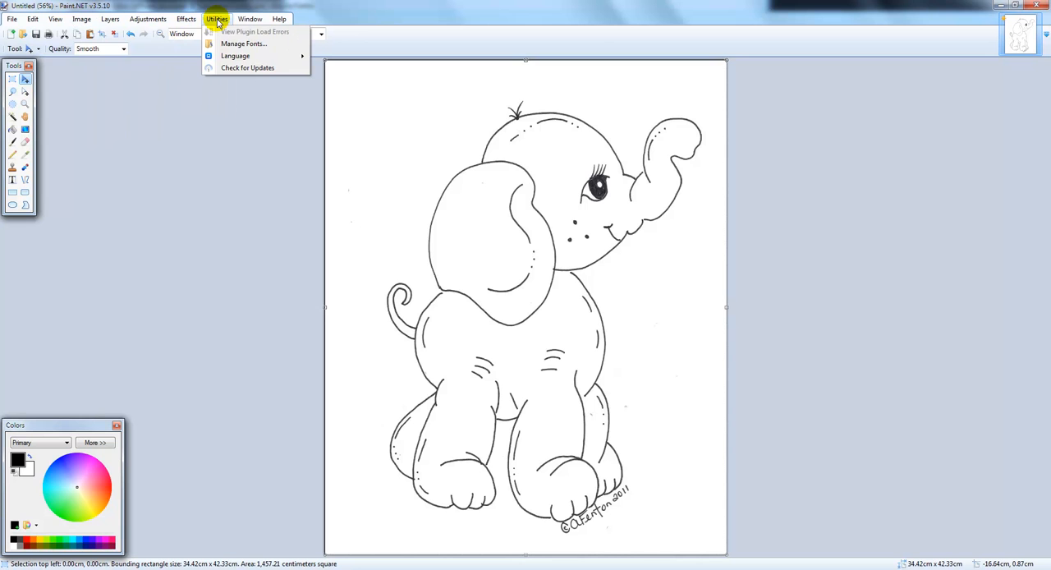
{"action": "left_click", "coordinate": [182, 17]}
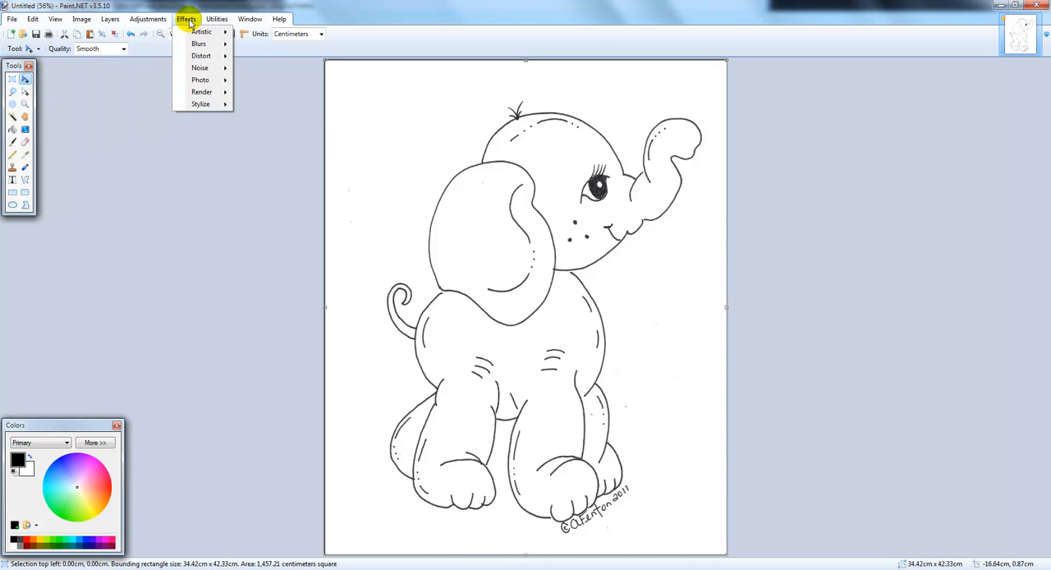
{"action": "left_click", "coordinate": [153, 19]}
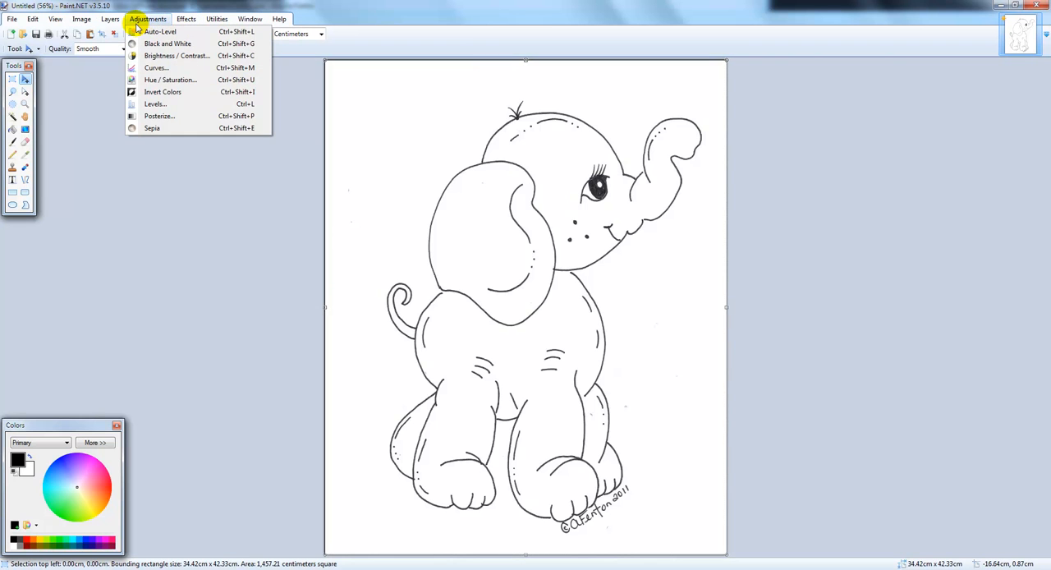
{"action": "left_click", "coordinate": [64, 18]}
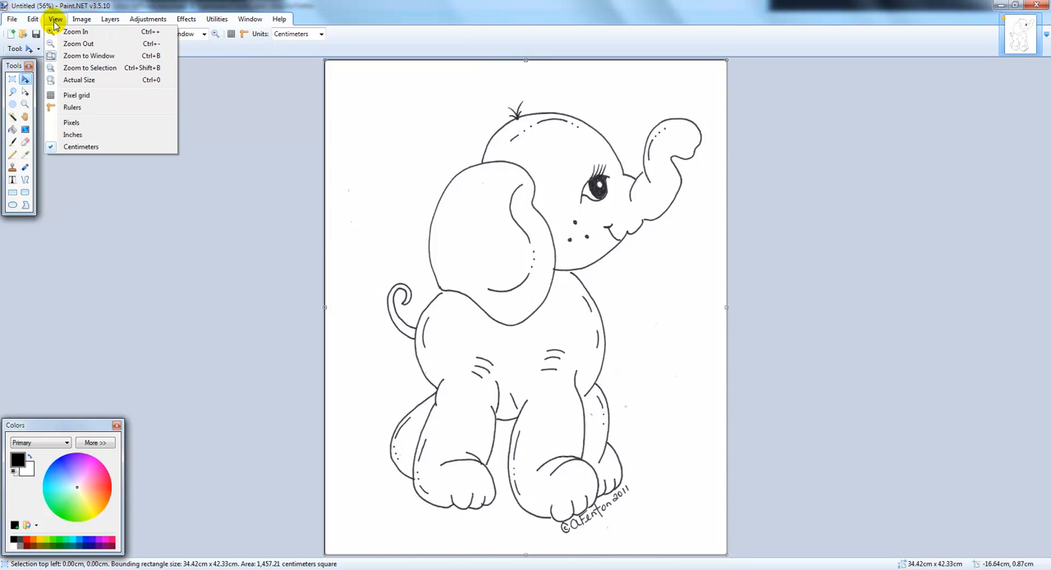
{"action": "left_click", "coordinate": [250, 18]}
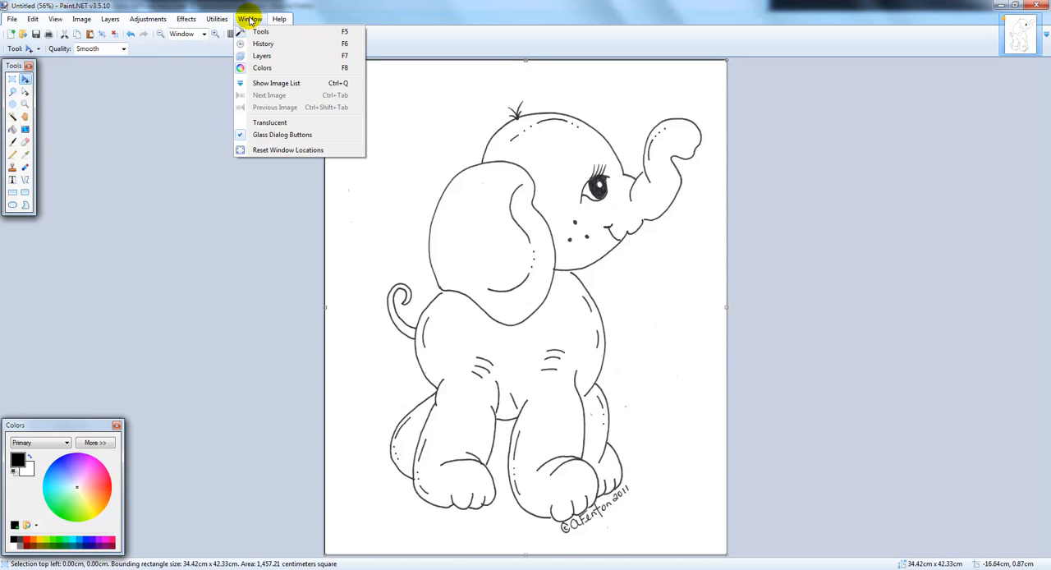
{"action": "mouse_move", "coordinate": [261, 32]}
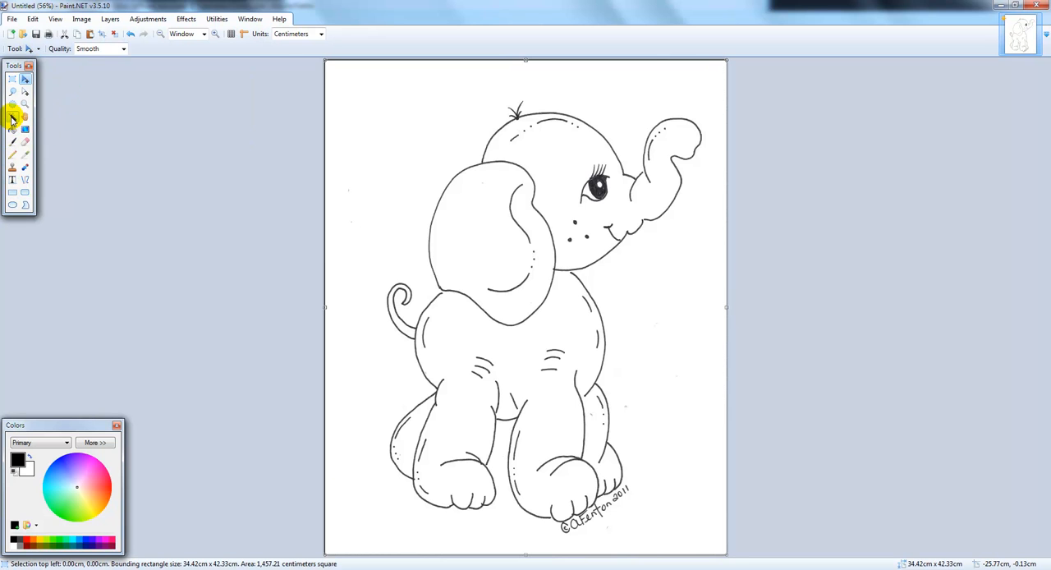
{"action": "mouse_move", "coordinate": [15, 120]}
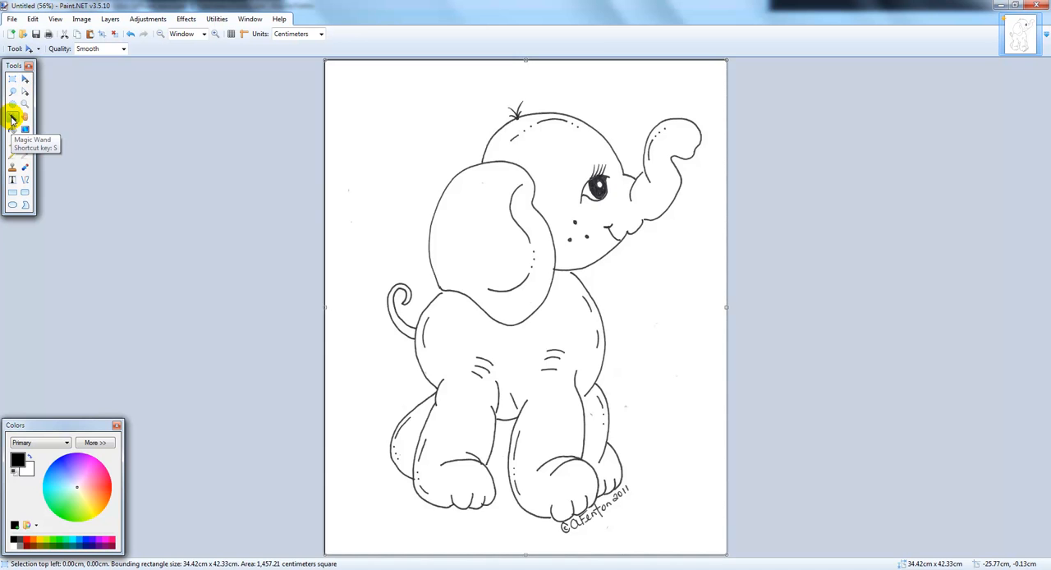
With the Magic Wand, select the pale blue background outside the elephant outline
{"action": "left_click", "coordinate": [12, 117]}
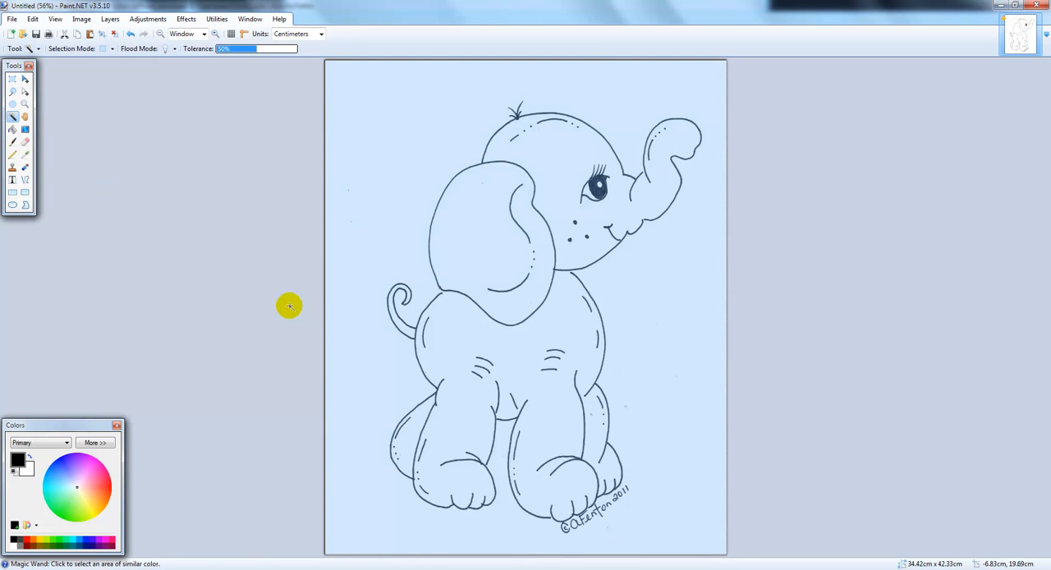
{"action": "mouse_move", "coordinate": [411, 102]}
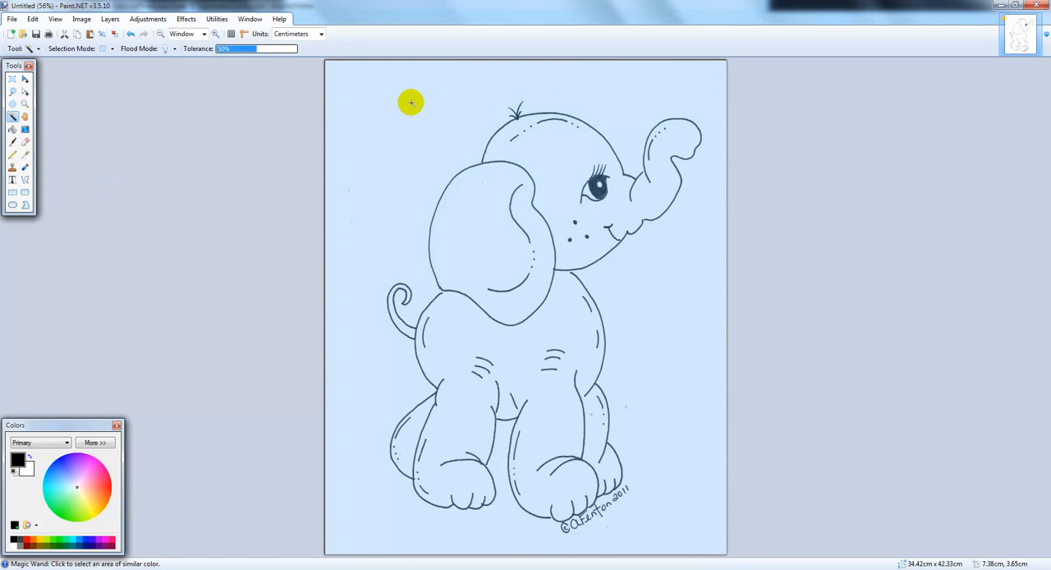
{"action": "mouse_move", "coordinate": [191, 51]}
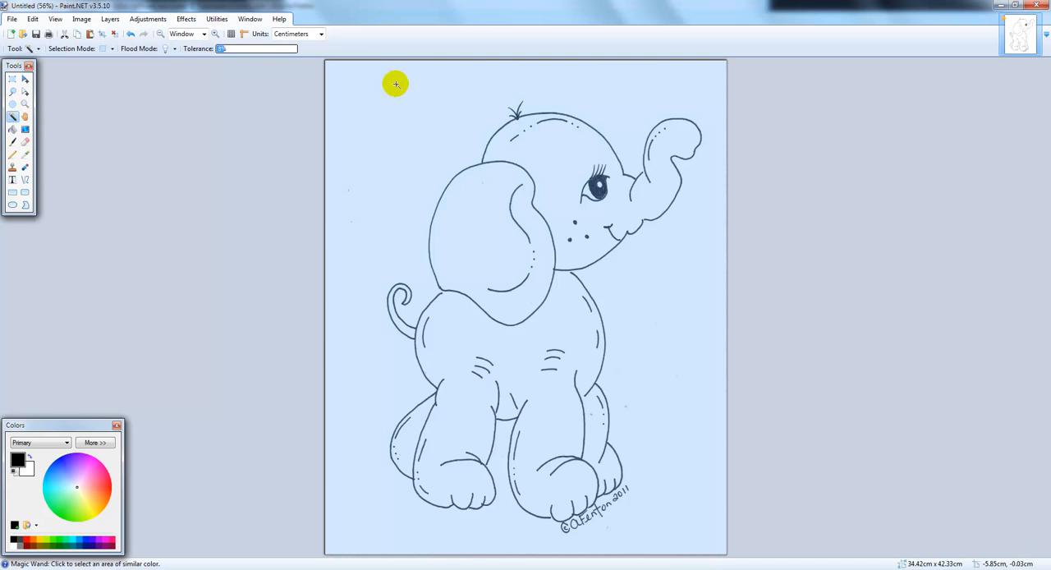
{"action": "mouse_move", "coordinate": [564, 280]}
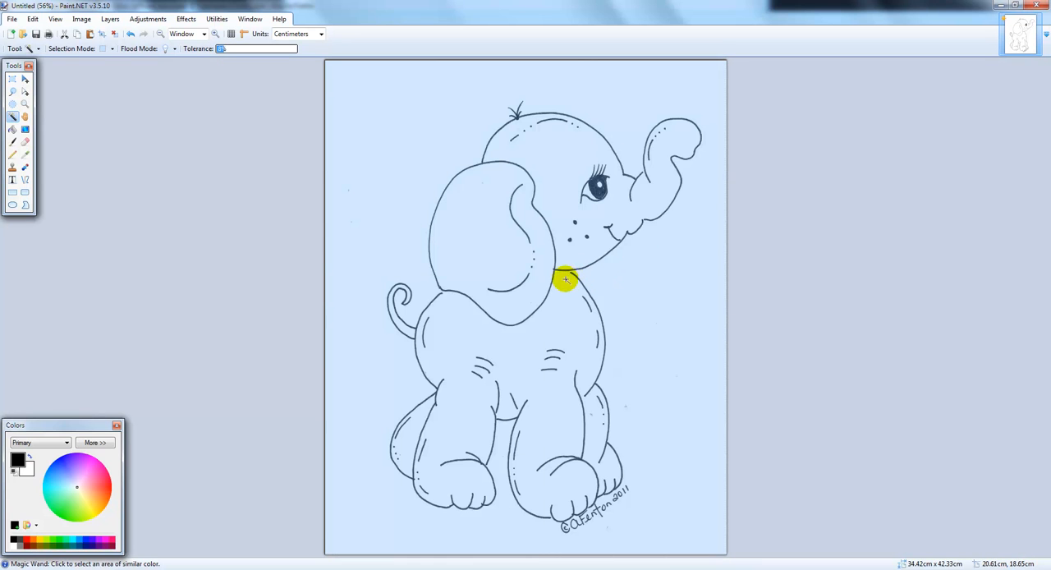
{"action": "mouse_move", "coordinate": [573, 282]}
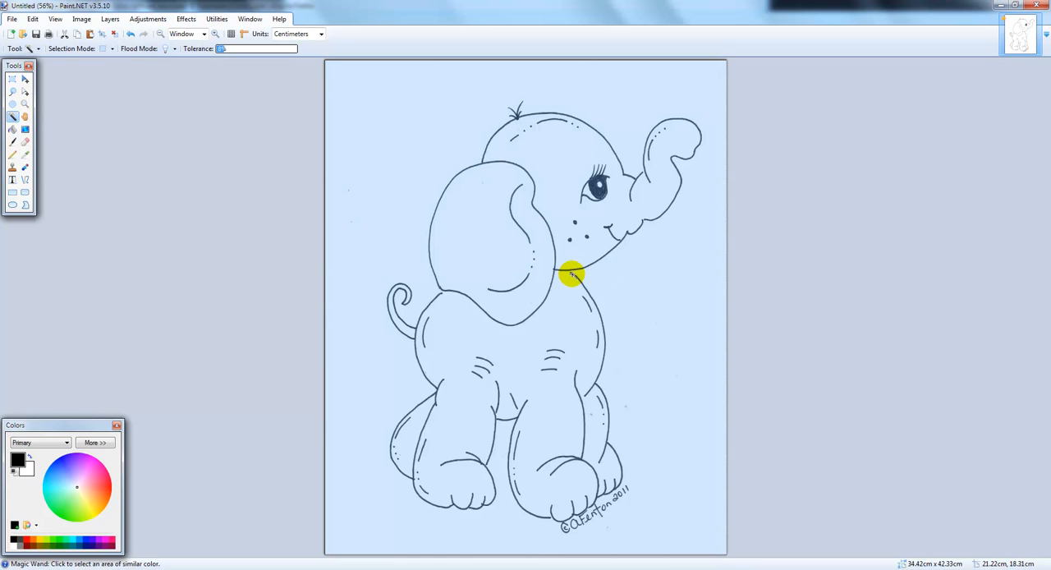
{"action": "mouse_move", "coordinate": [641, 224]}
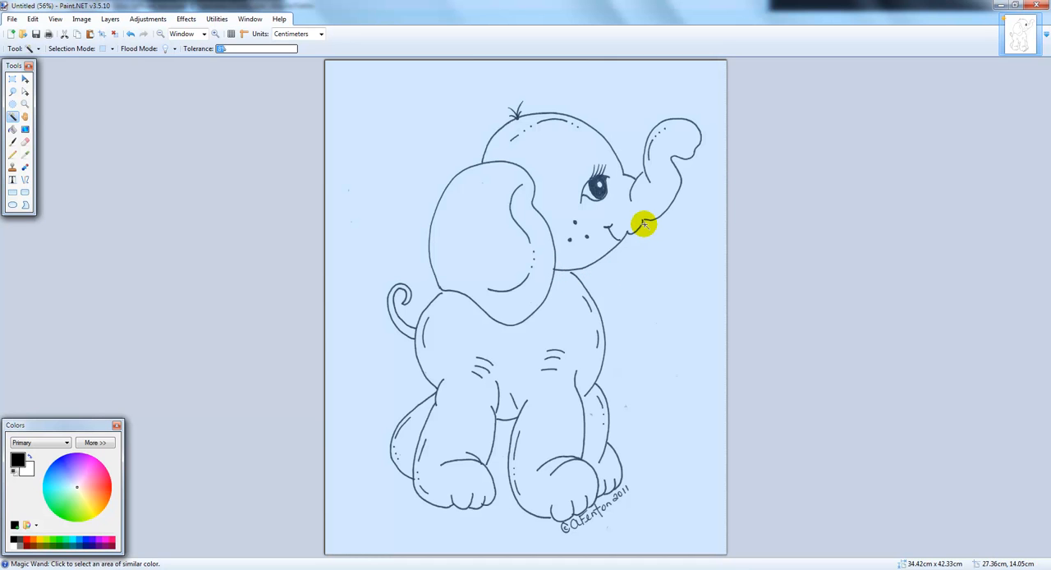
{"action": "mouse_move", "coordinate": [644, 168]}
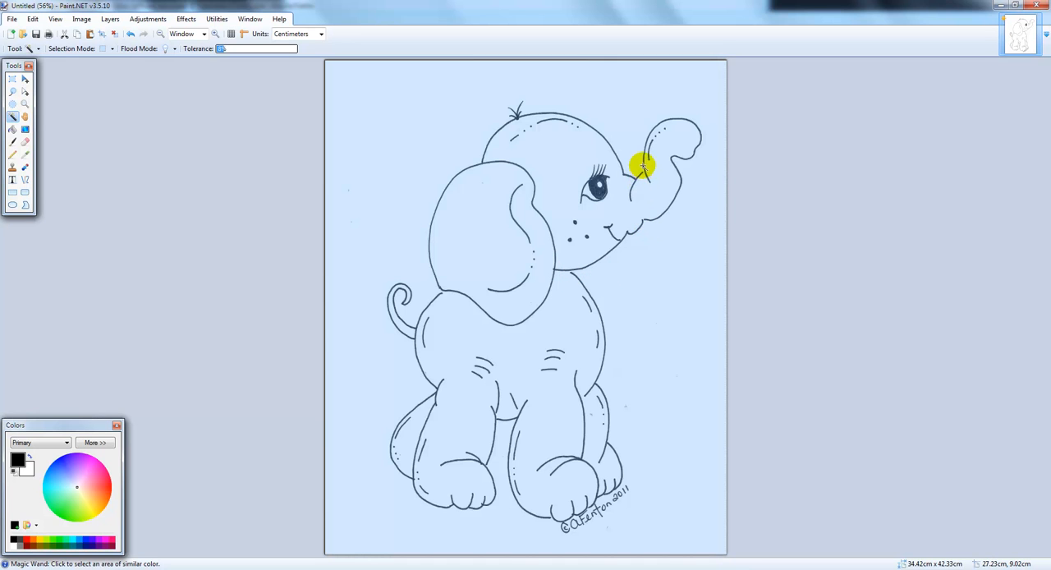
{"action": "mouse_move", "coordinate": [626, 271]}
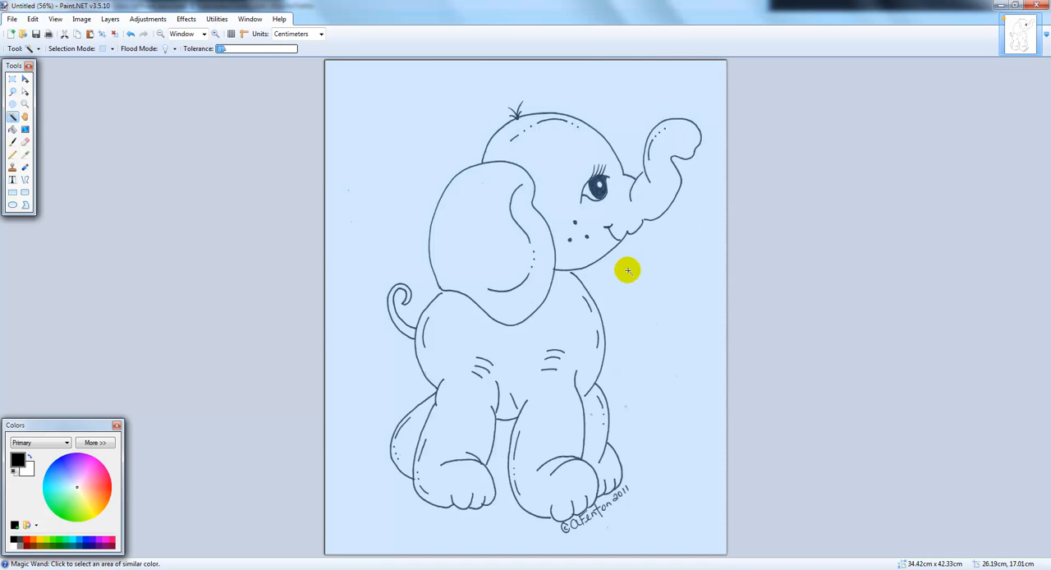
{"action": "mouse_move", "coordinate": [395, 124]}
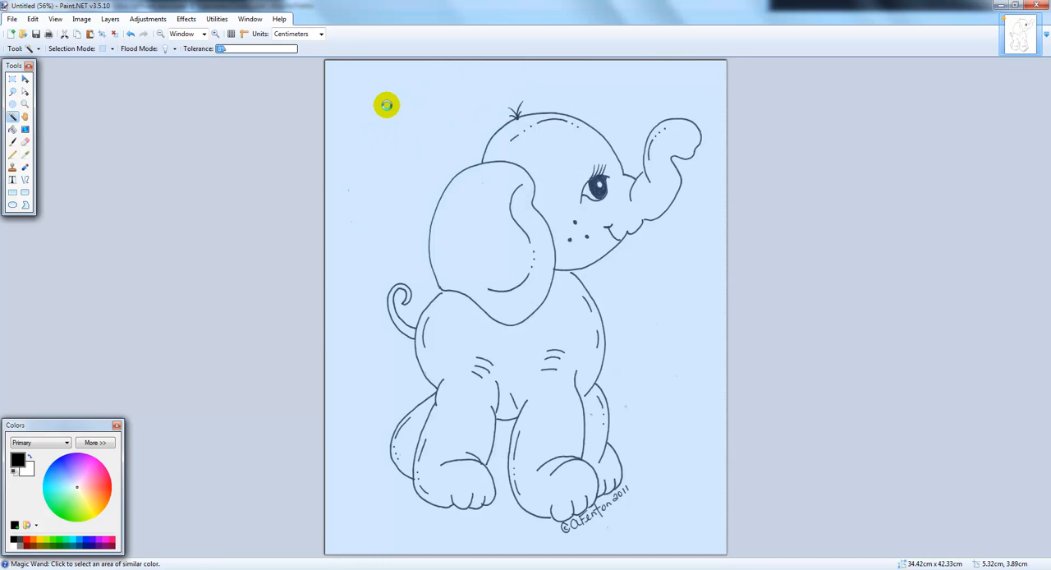
{"action": "left_click", "coordinate": [386, 105]}
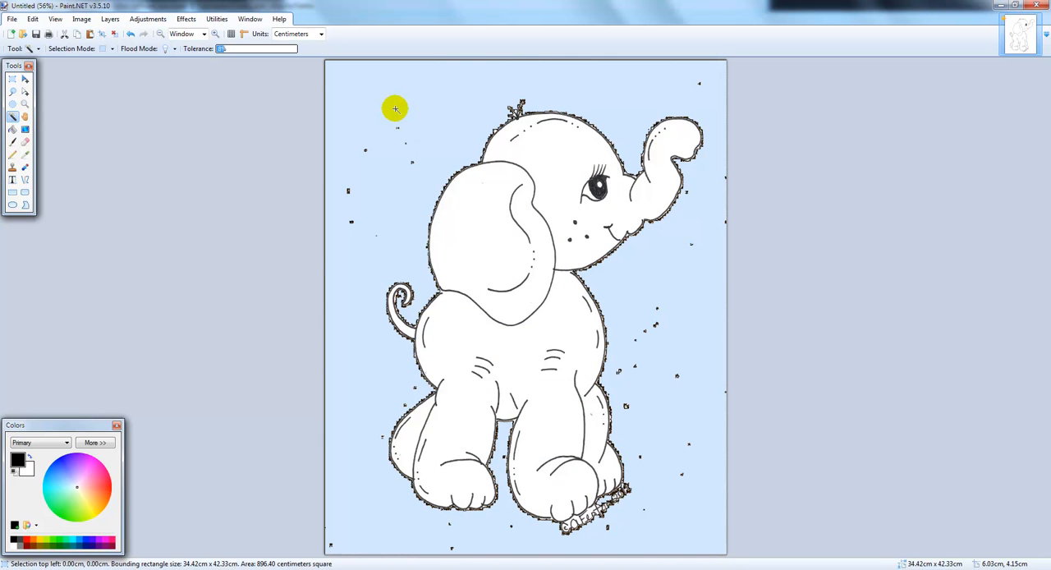
{"action": "mouse_move", "coordinate": [628, 93]}
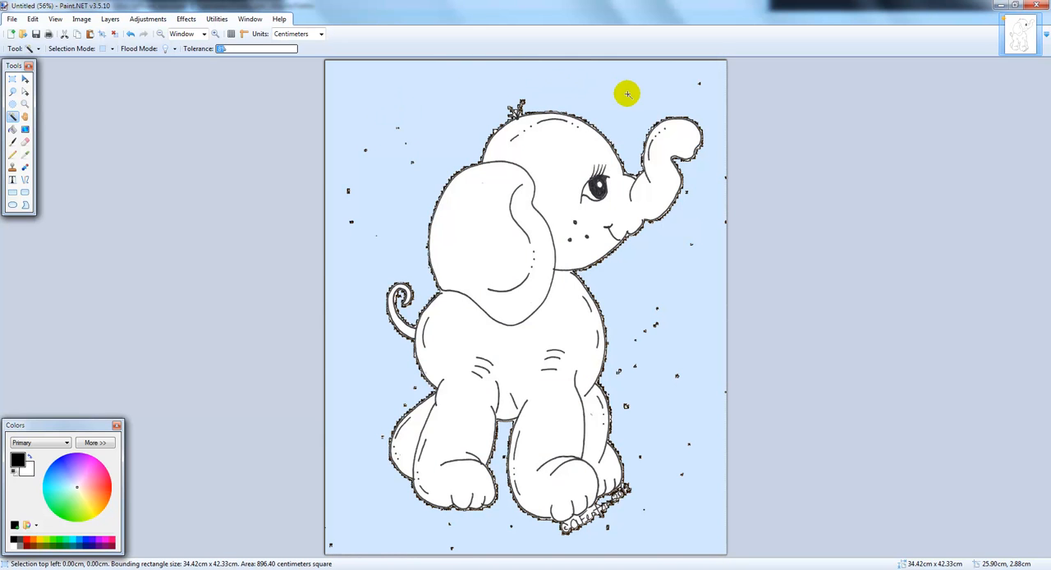
{"action": "mouse_move", "coordinate": [662, 277]}
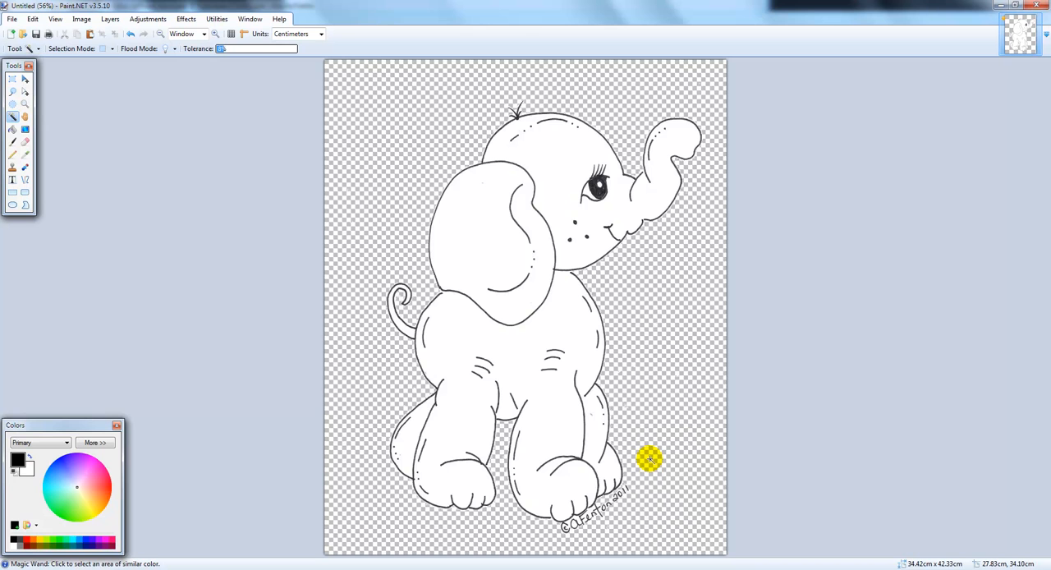
{"action": "mouse_move", "coordinate": [585, 488]}
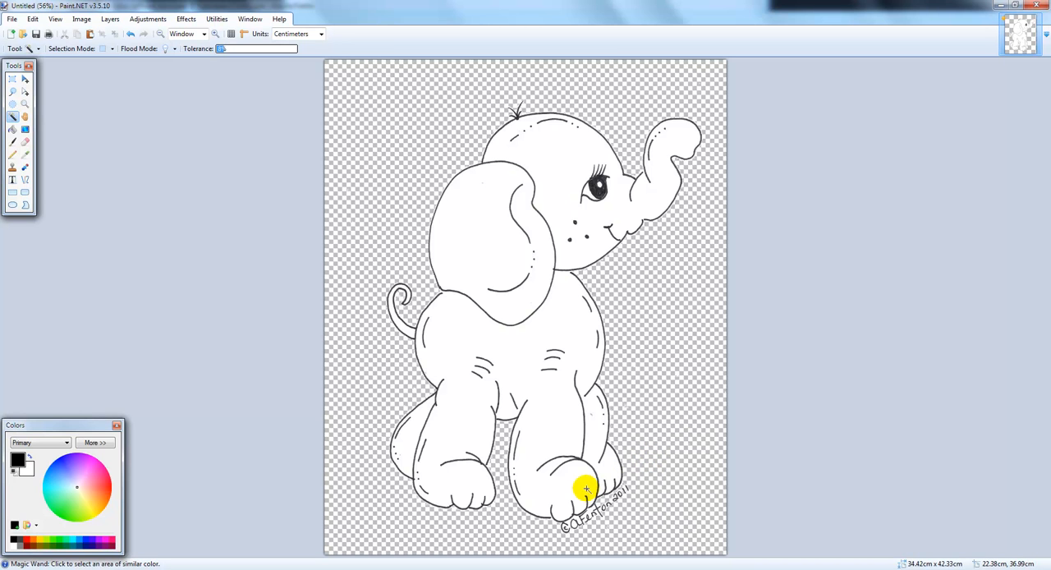
{"action": "mouse_move", "coordinate": [753, 293]}
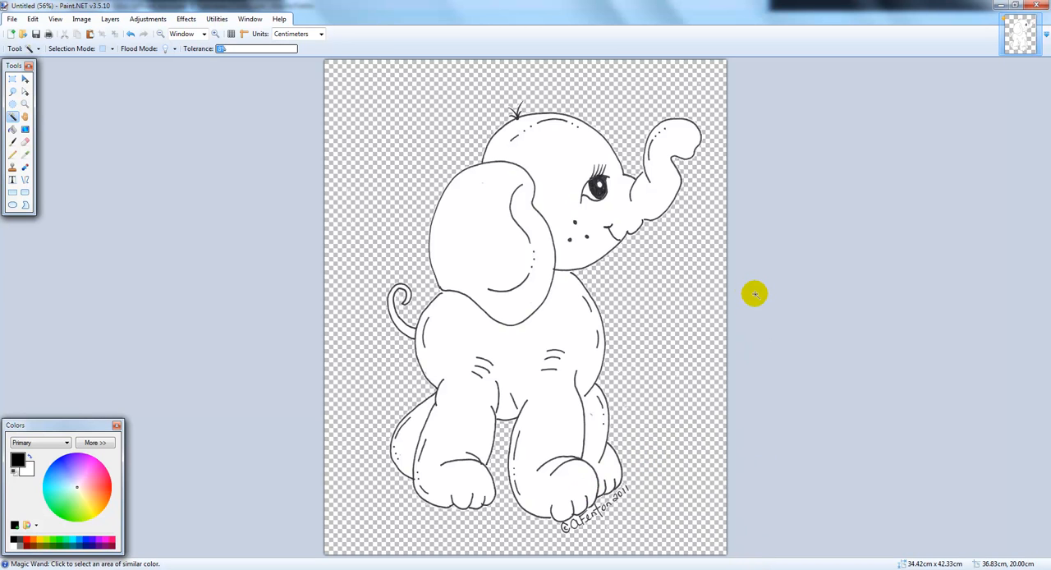
{"action": "mouse_move", "coordinate": [748, 291]}
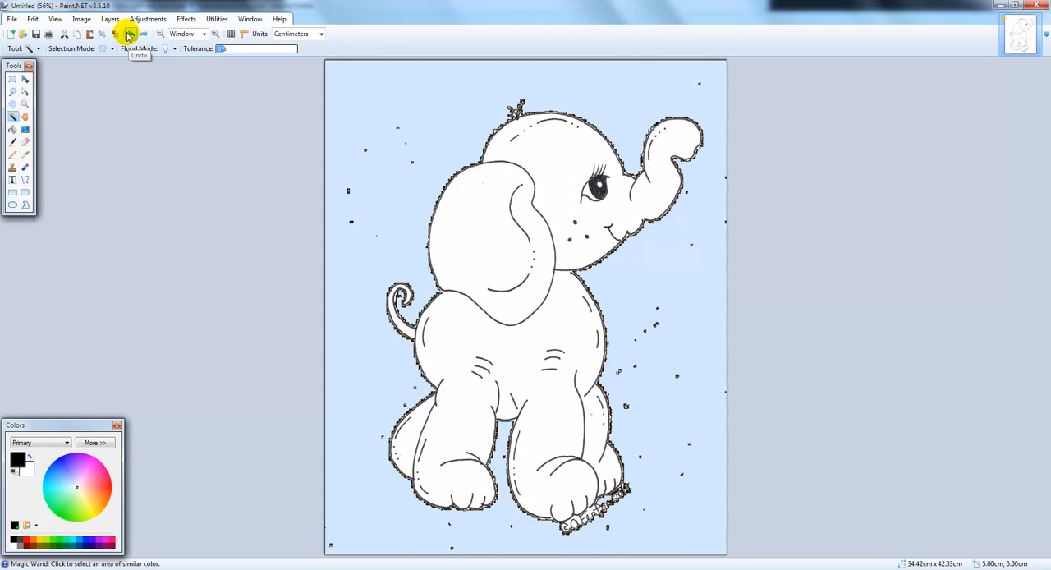
Undo the removal, raise Magic Wand tolerance to about 58% and reselect the background
{"action": "left_click", "coordinate": [129, 34]}
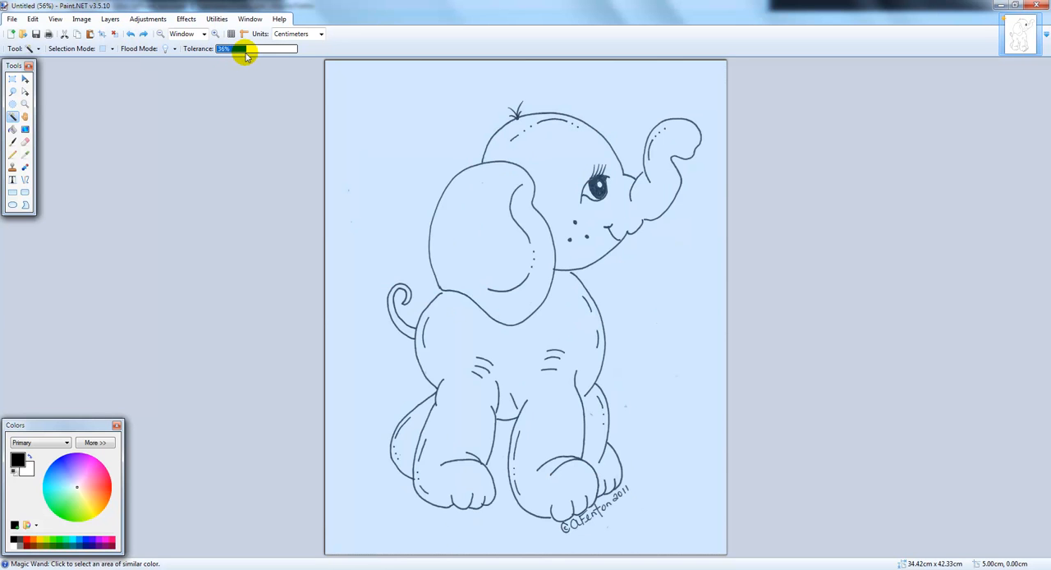
{"action": "left_click_drag", "start_coordinate": [243, 49], "coordinate": [261, 48]}
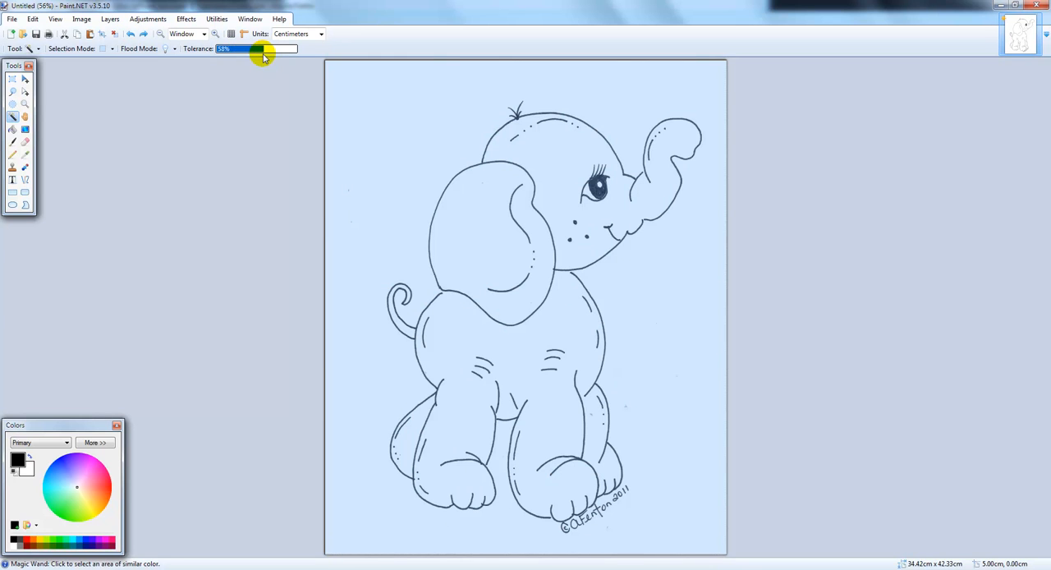
{"action": "left_click", "coordinate": [493, 230]}
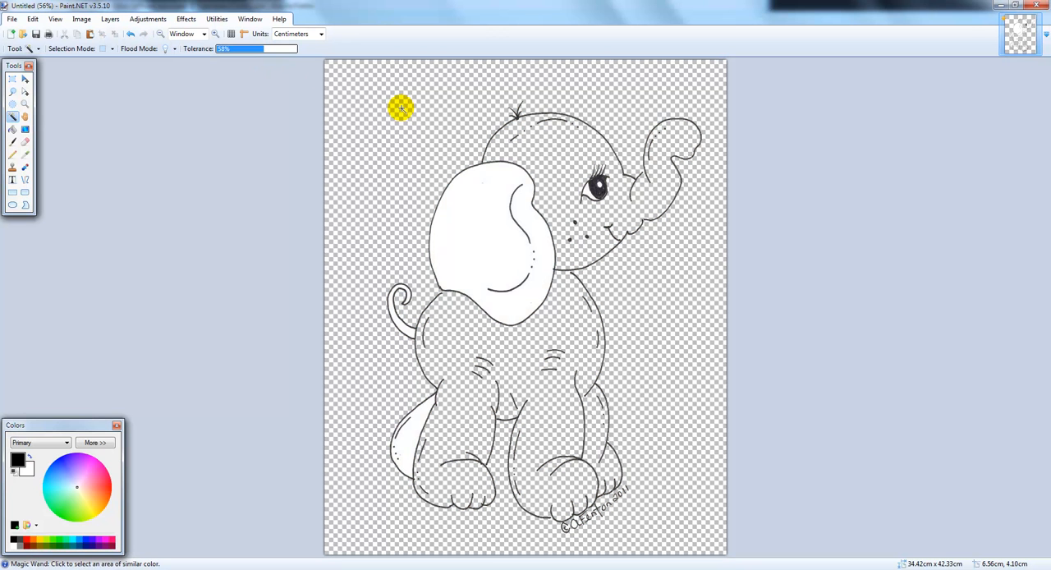
{"action": "mouse_move", "coordinate": [452, 252]}
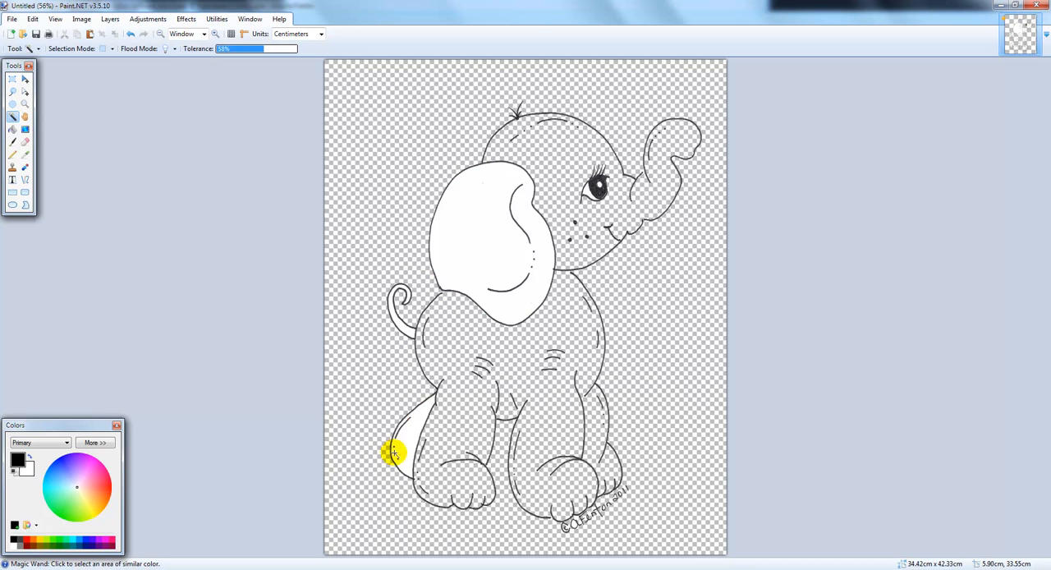
{"action": "mouse_move", "coordinate": [379, 361]}
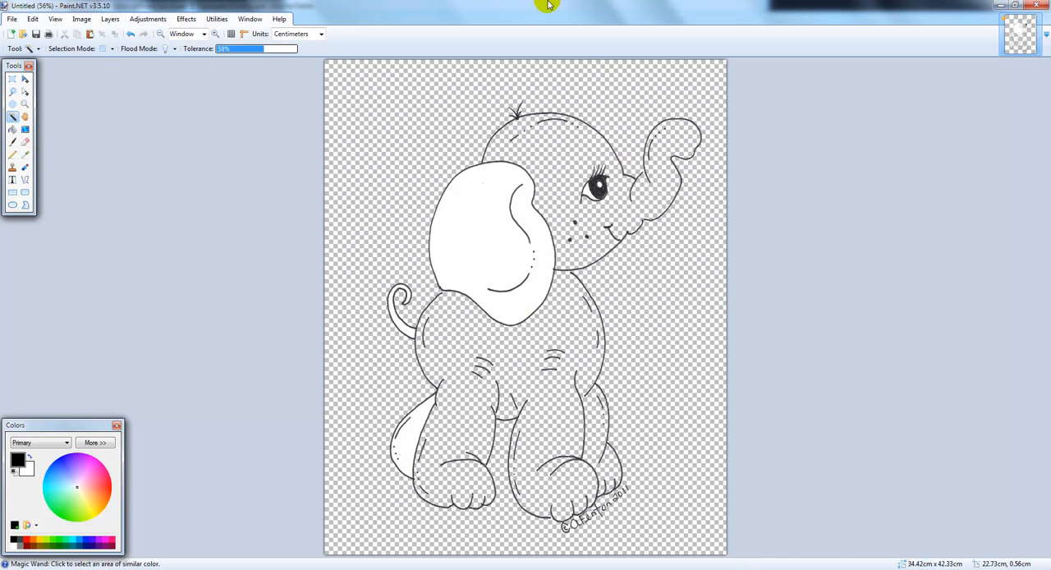
{"action": "mouse_move", "coordinate": [130, 35]}
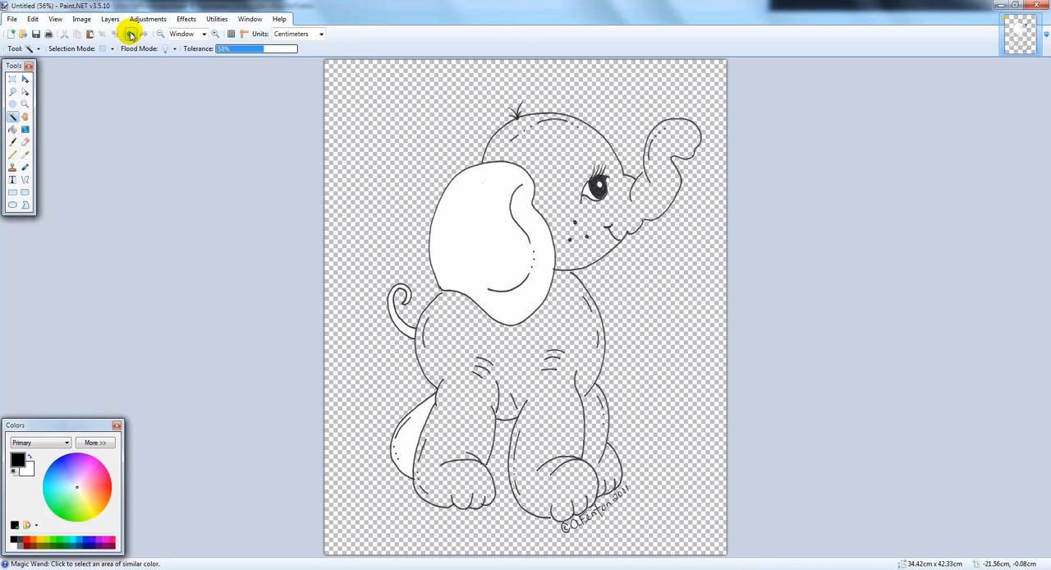
Undo the over-erase, lower the tolerance, reselect the background and delete it to transparency
{"action": "left_click", "coordinate": [130, 34]}
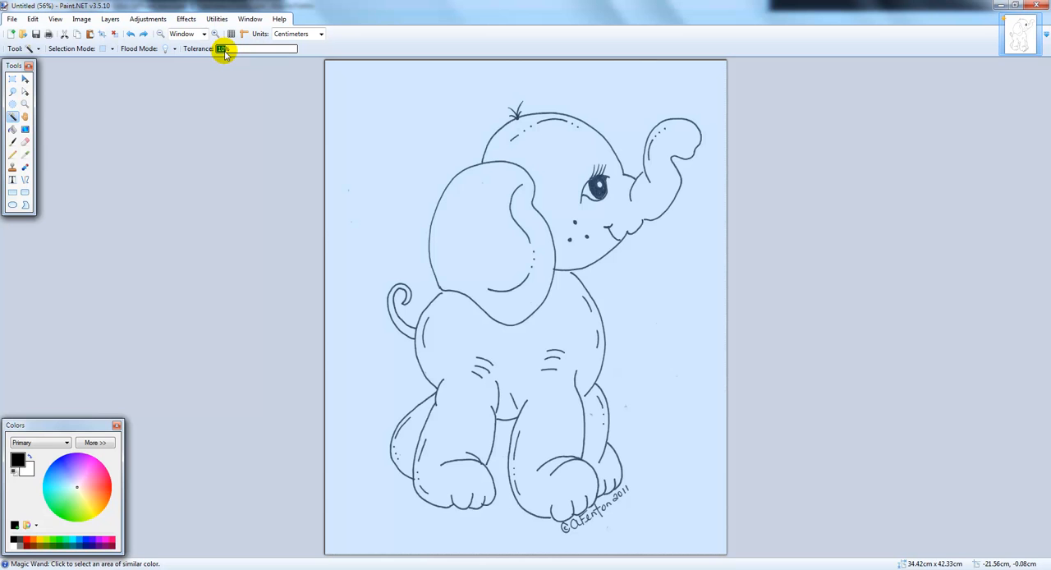
{"action": "left_click", "coordinate": [376, 114]}
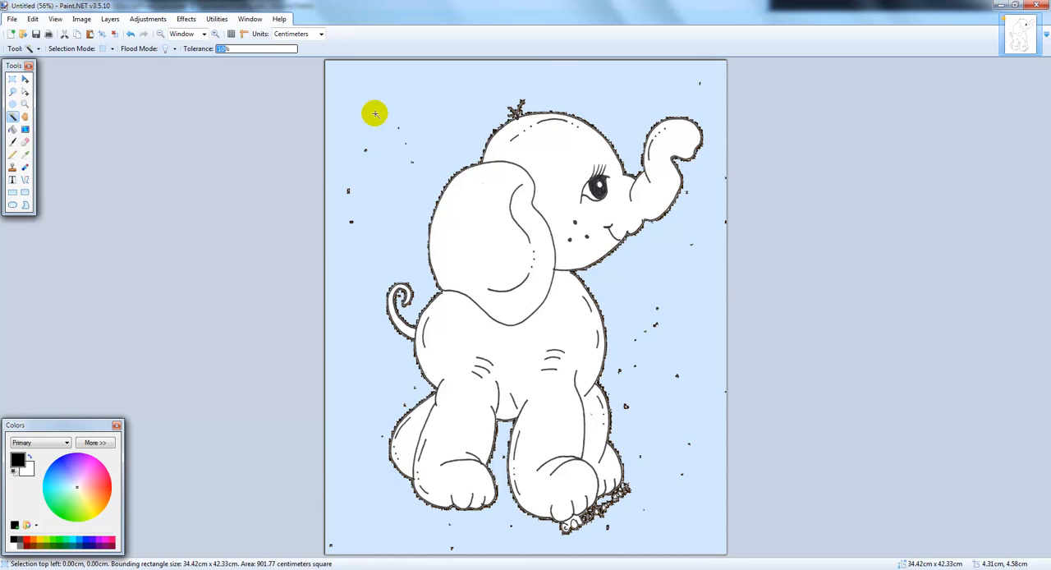
{"action": "mouse_move", "coordinate": [327, 171]}
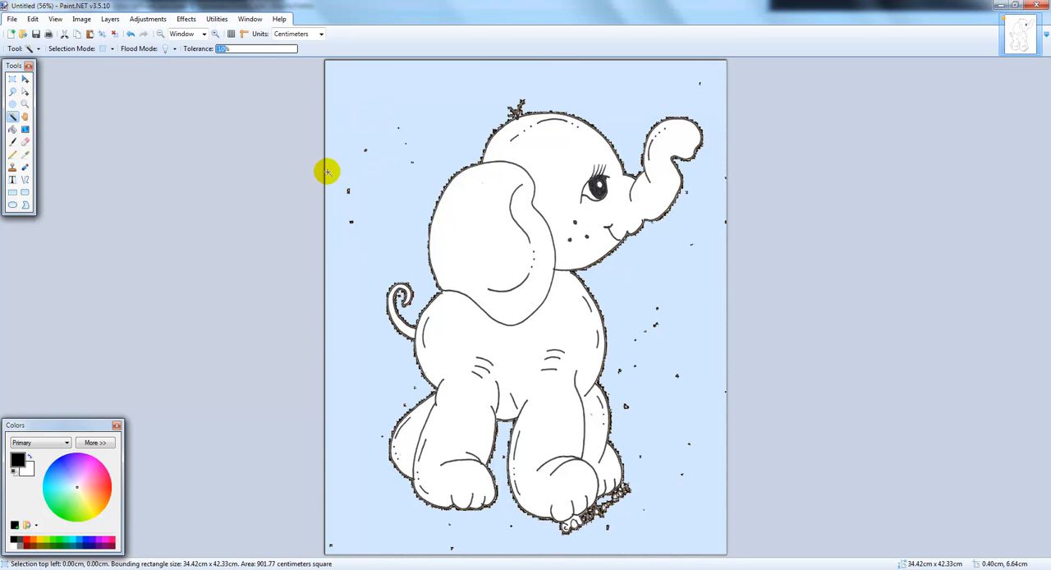
{"action": "mouse_move", "coordinate": [652, 466]}
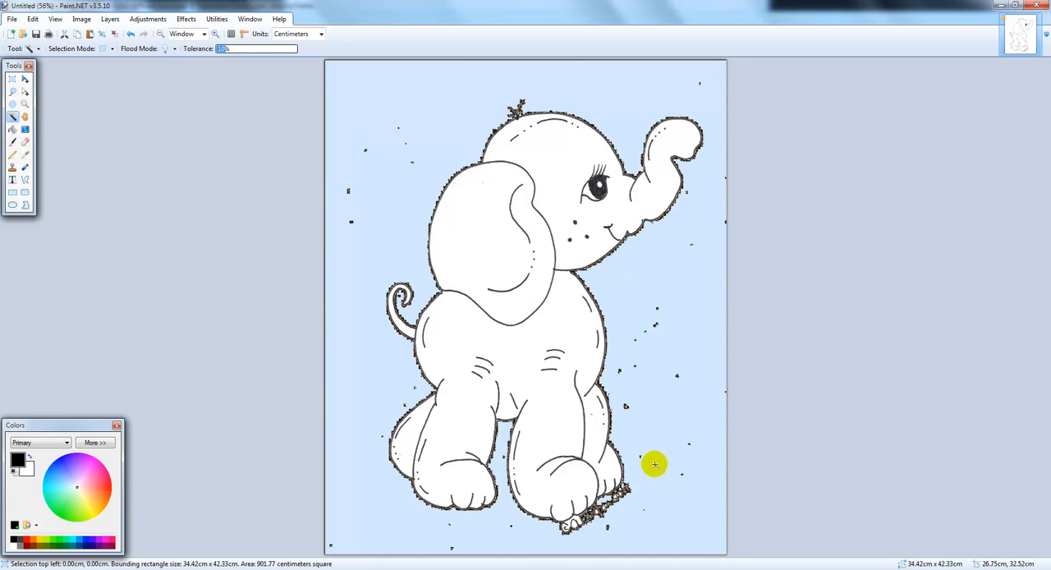
{"action": "mouse_move", "coordinate": [337, 540]}
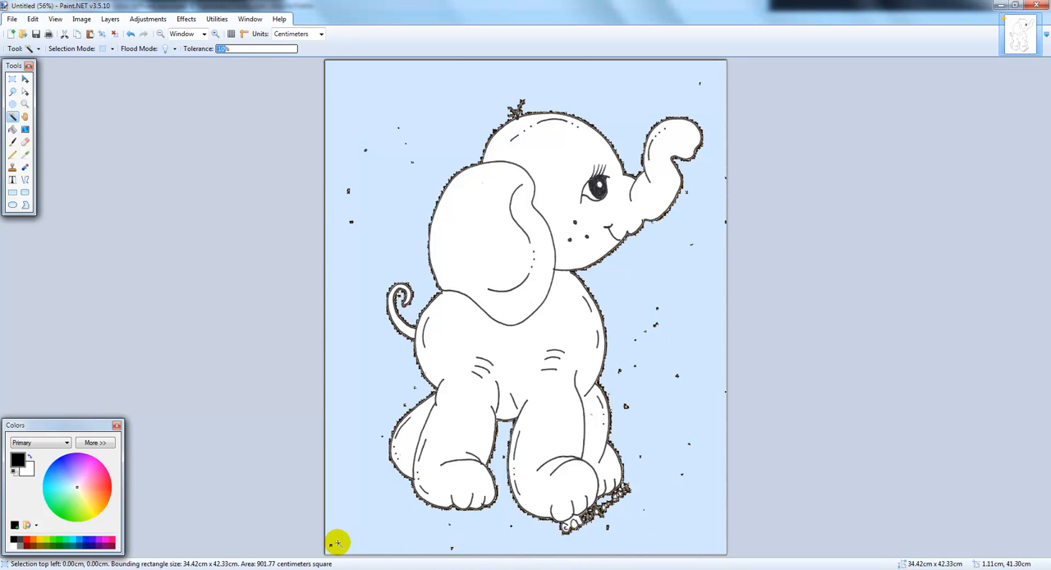
{"action": "mouse_move", "coordinate": [353, 525]}
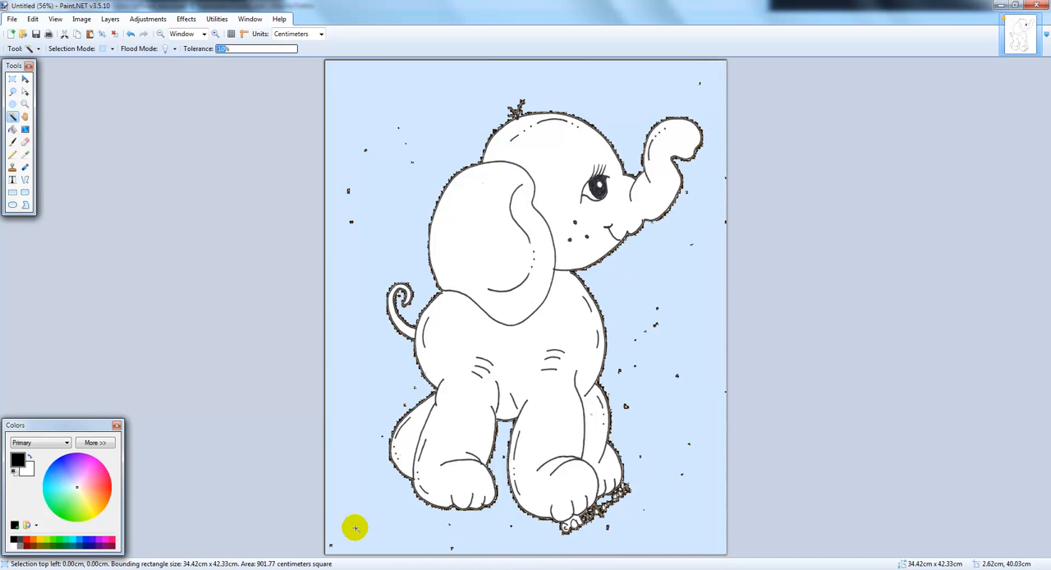
{"action": "mouse_move", "coordinate": [351, 533]}
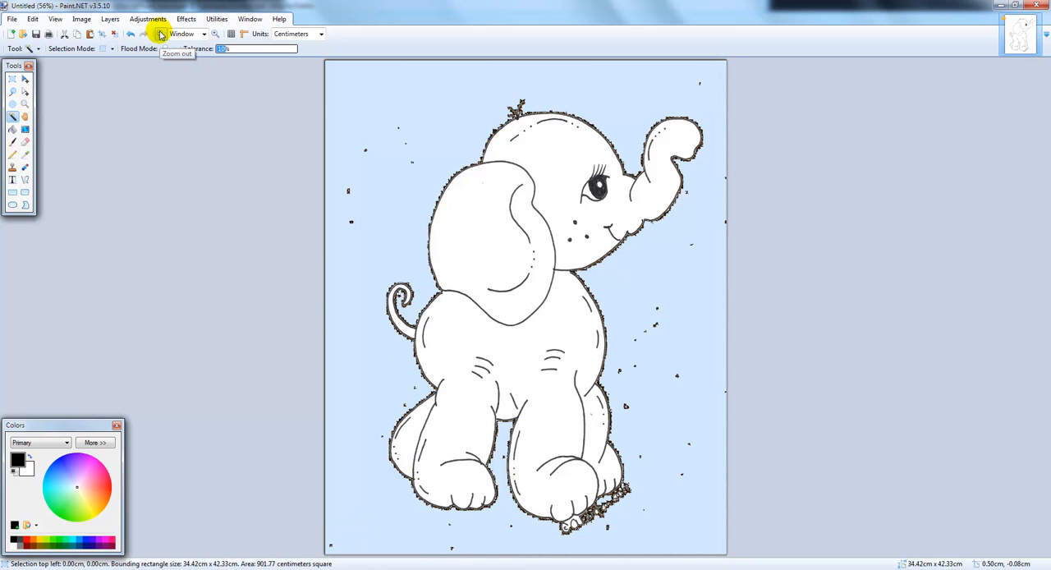
{"action": "left_click", "coordinate": [346, 98]}
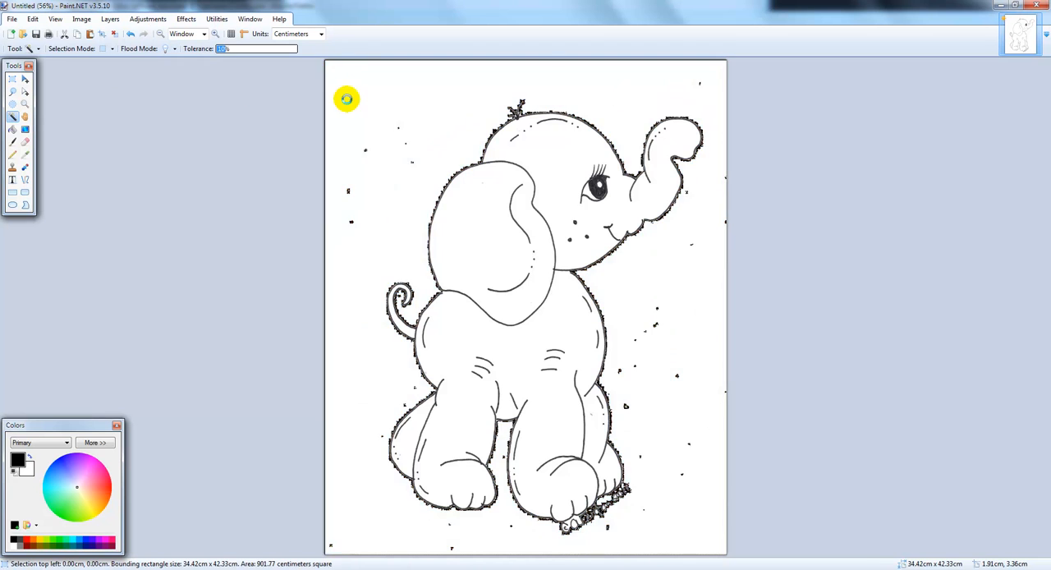
{"action": "key", "text": "Delete"}
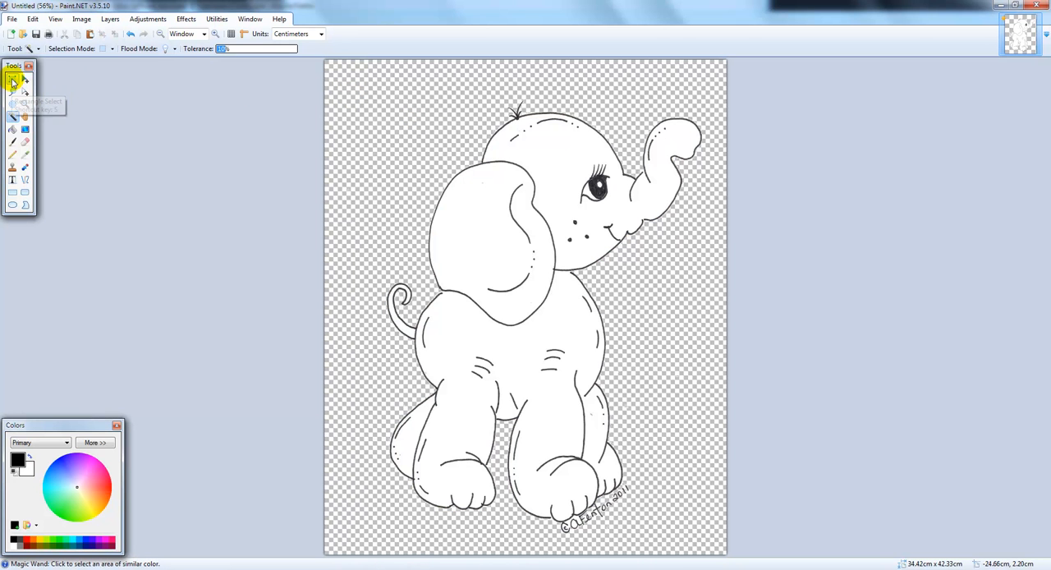
Draw a rectangular selection enclosing the whole elephant from above its head to below its feet
{"action": "left_click", "coordinate": [13, 77]}
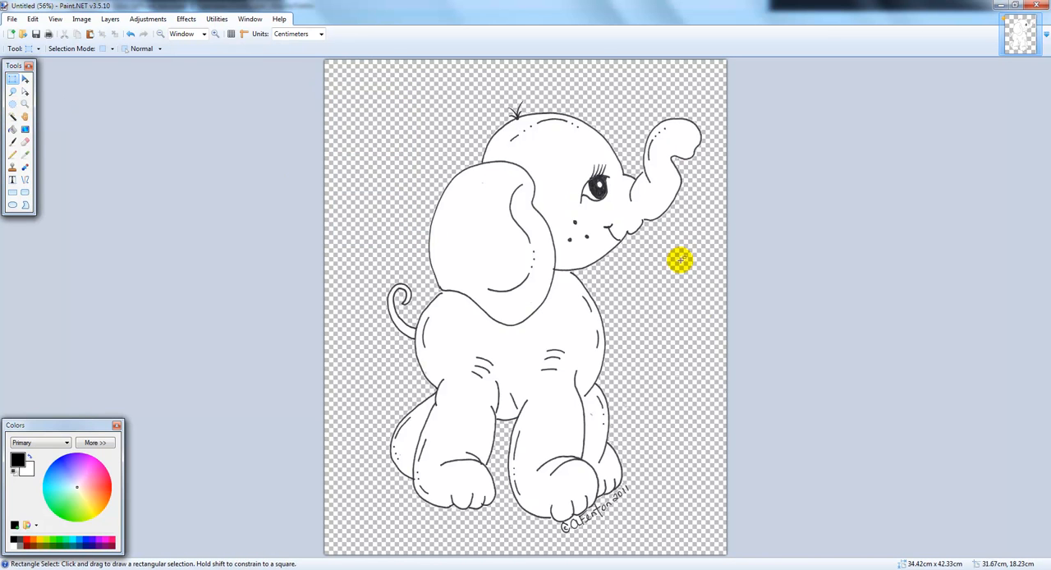
{"action": "left_click_drag", "start_coordinate": [603, 271], "coordinate": [731, 355]}
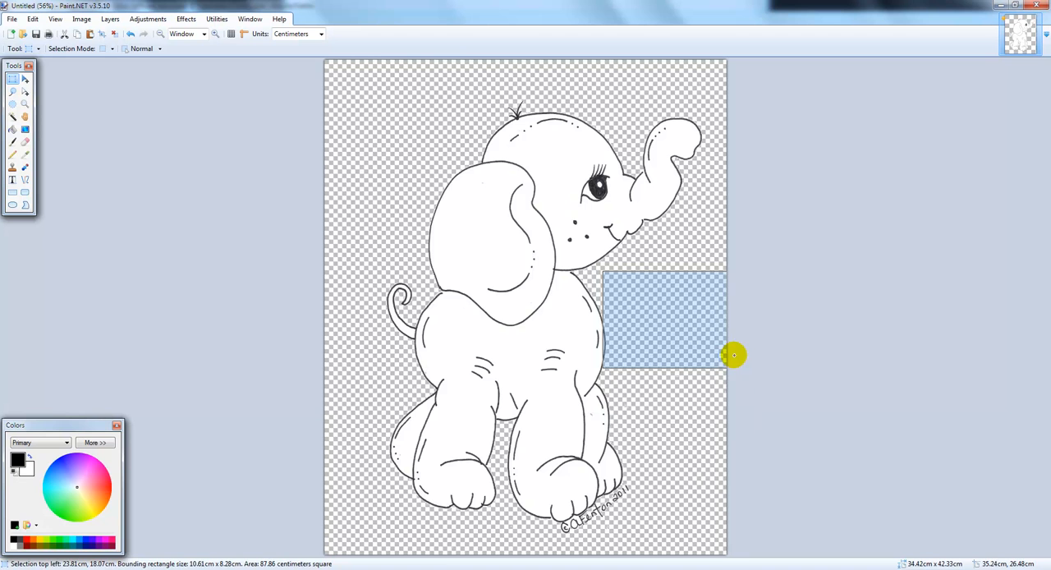
{"action": "left_click_drag", "start_coordinate": [734, 355], "coordinate": [740, 454]}
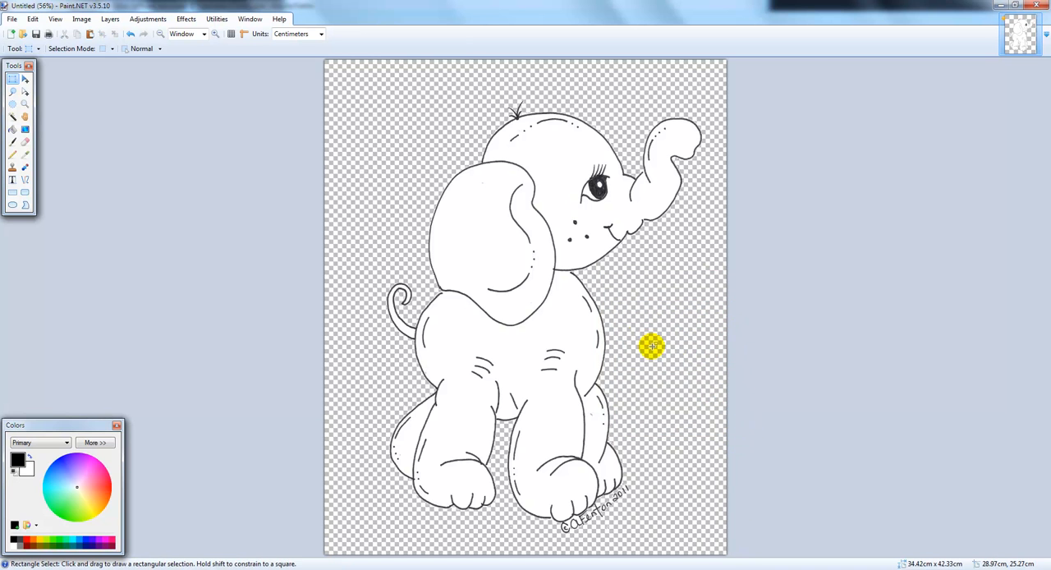
{"action": "mouse_move", "coordinate": [644, 248]}
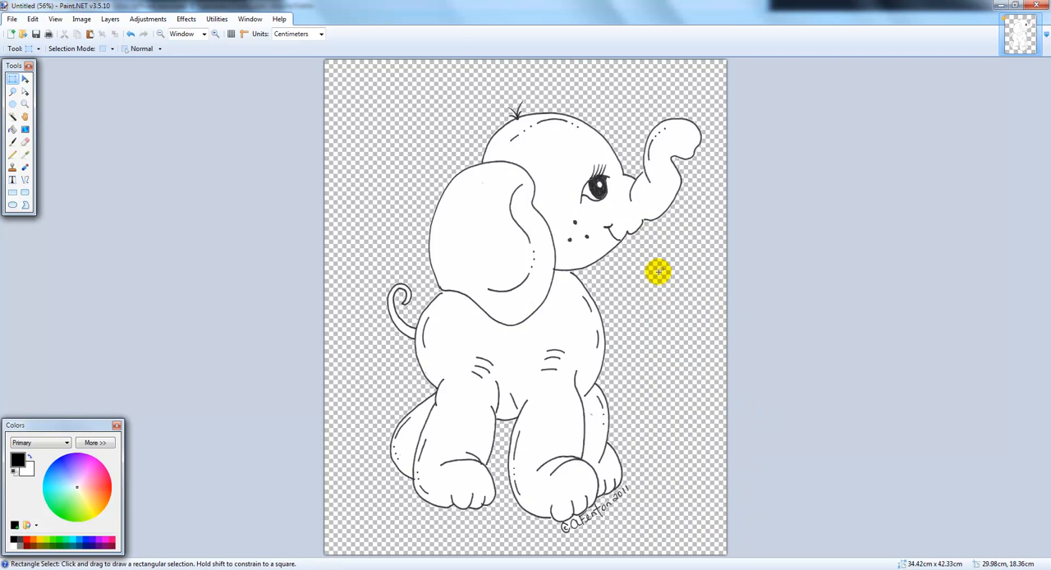
{"action": "left_click_drag", "start_coordinate": [596, 272], "coordinate": [739, 304]}
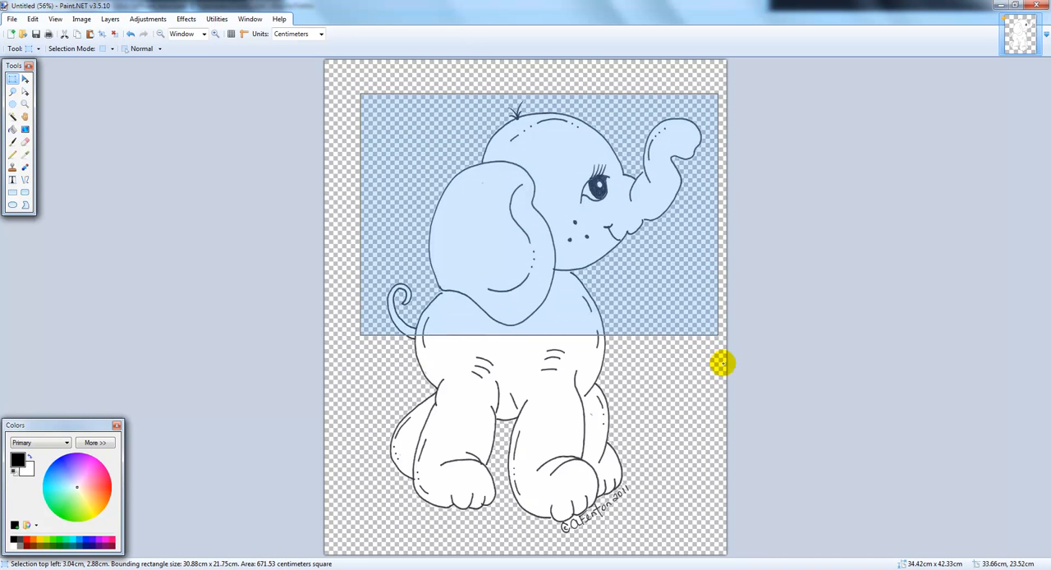
{"action": "left_click_drag", "start_coordinate": [722, 364], "coordinate": [716, 540]}
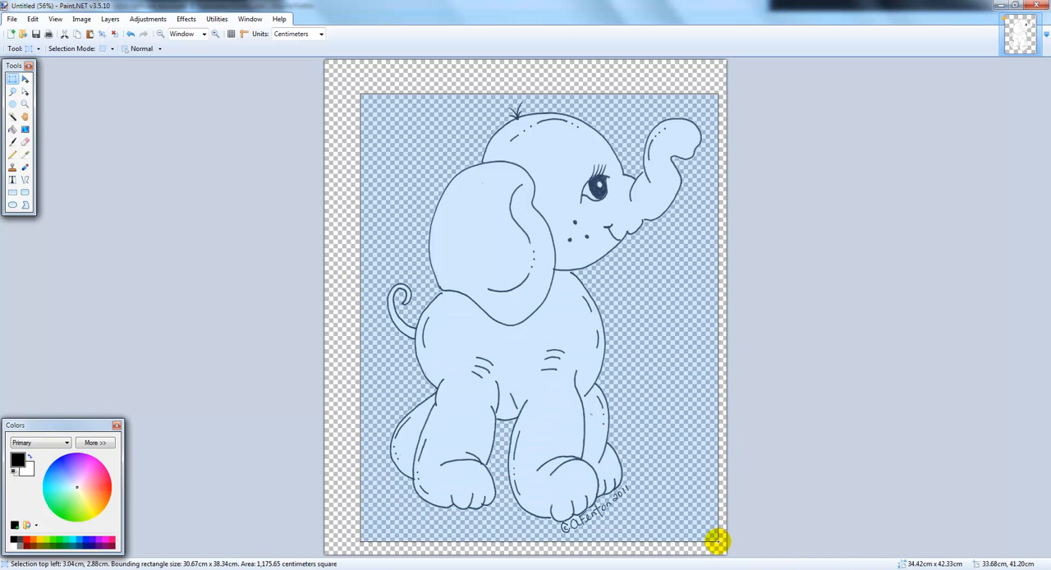
{"action": "left_click_drag", "start_coordinate": [718, 540], "coordinate": [712, 525]}
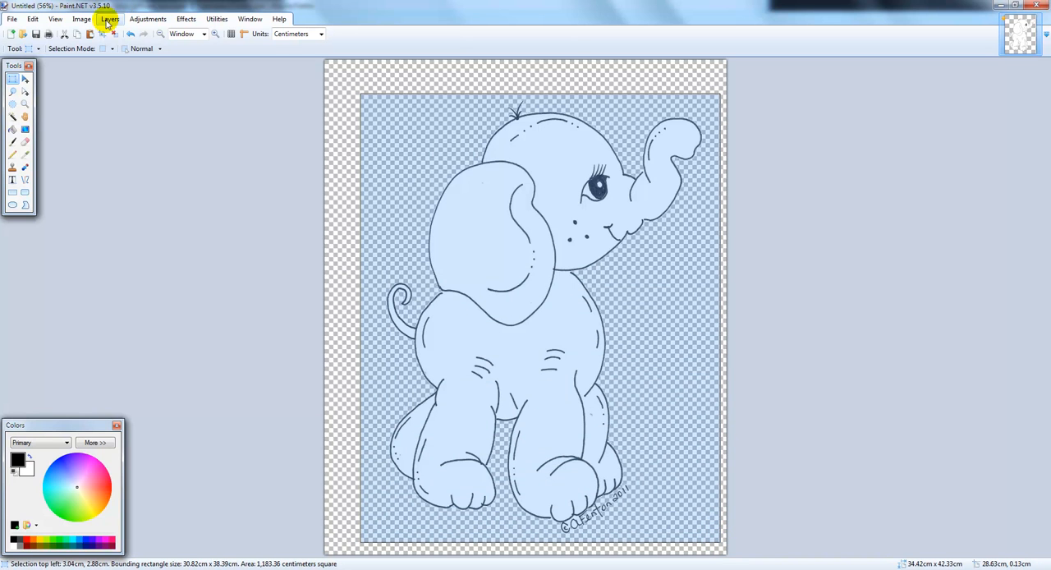
{"action": "mouse_move", "coordinate": [102, 35]}
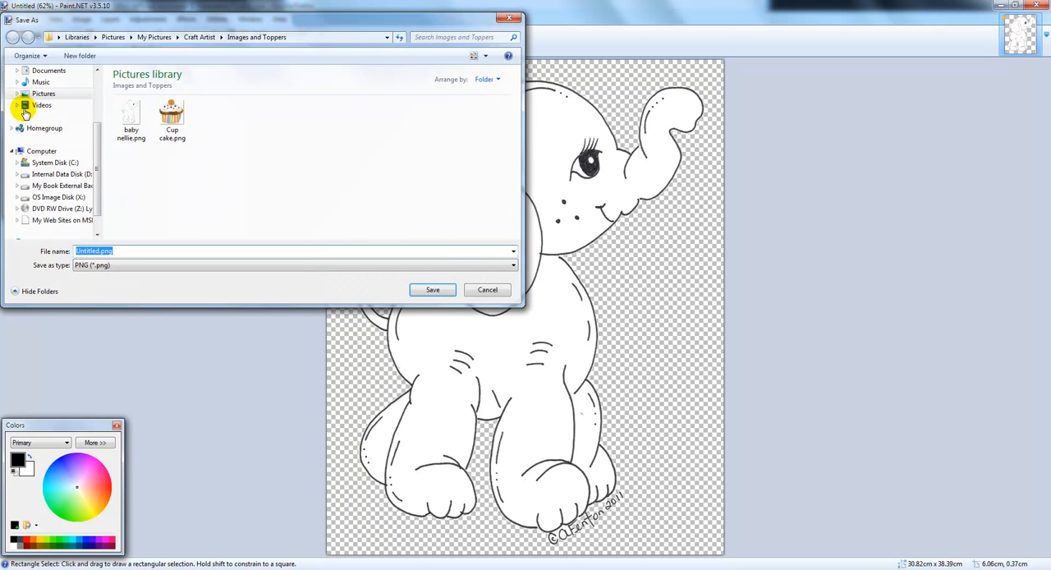
Save the cropped image as baby nellie.png in Images and Toppers, replacing the existing file
{"action": "left_click", "coordinate": [131, 112]}
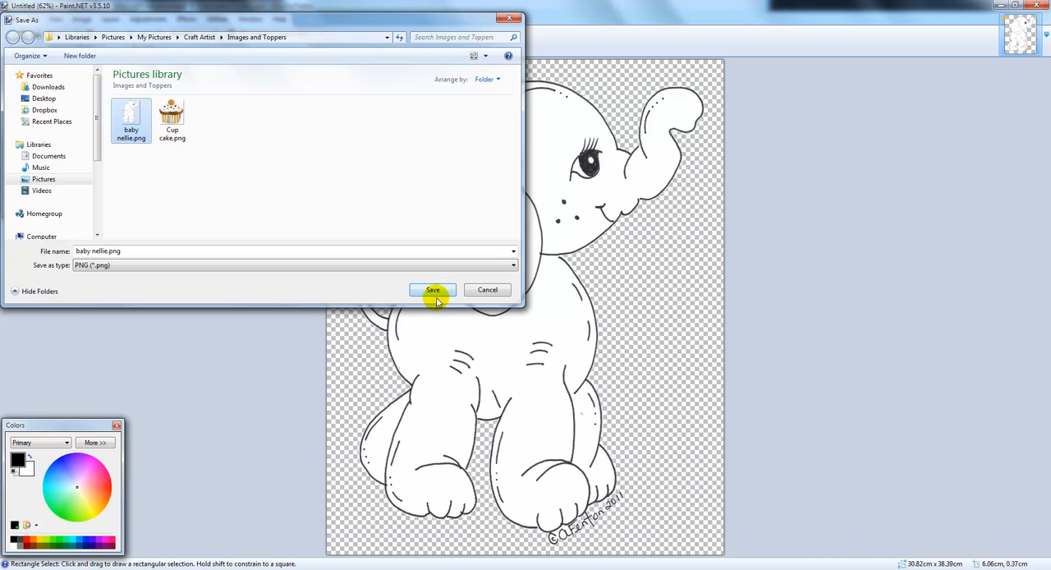
{"action": "left_click", "coordinate": [433, 289]}
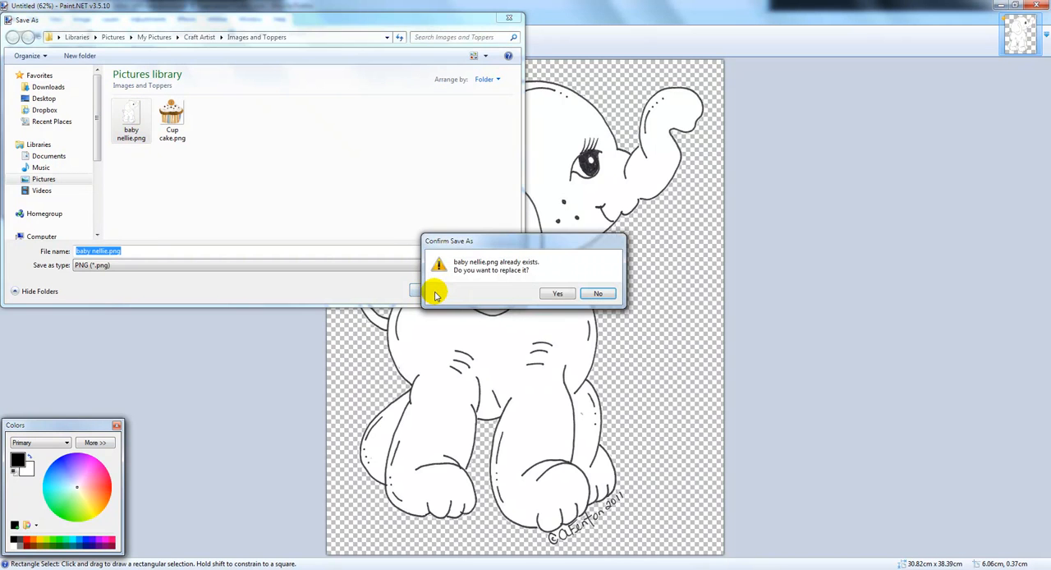
{"action": "left_click", "coordinate": [557, 294]}
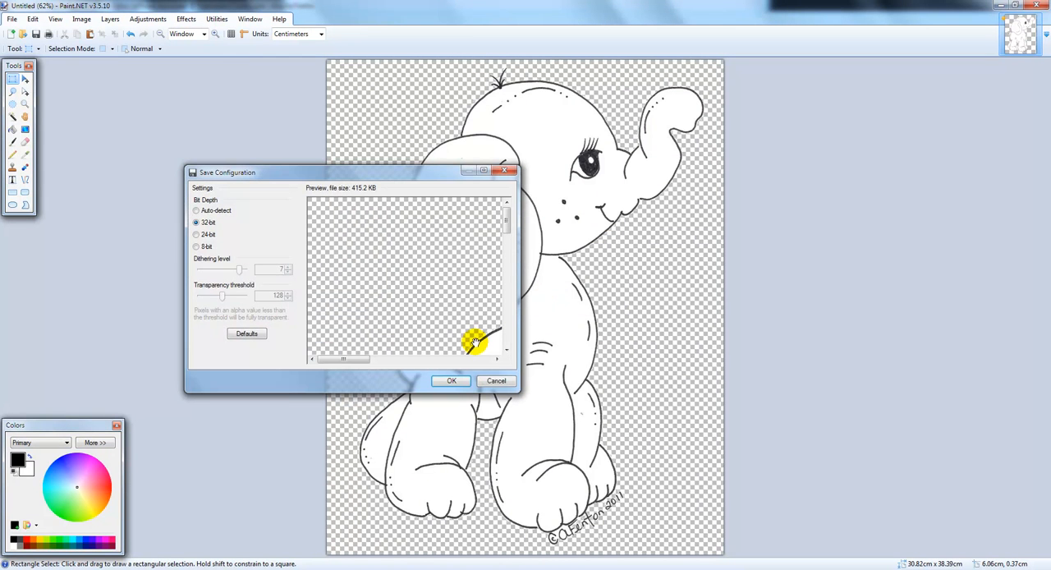
{"action": "mouse_move", "coordinate": [242, 175]}
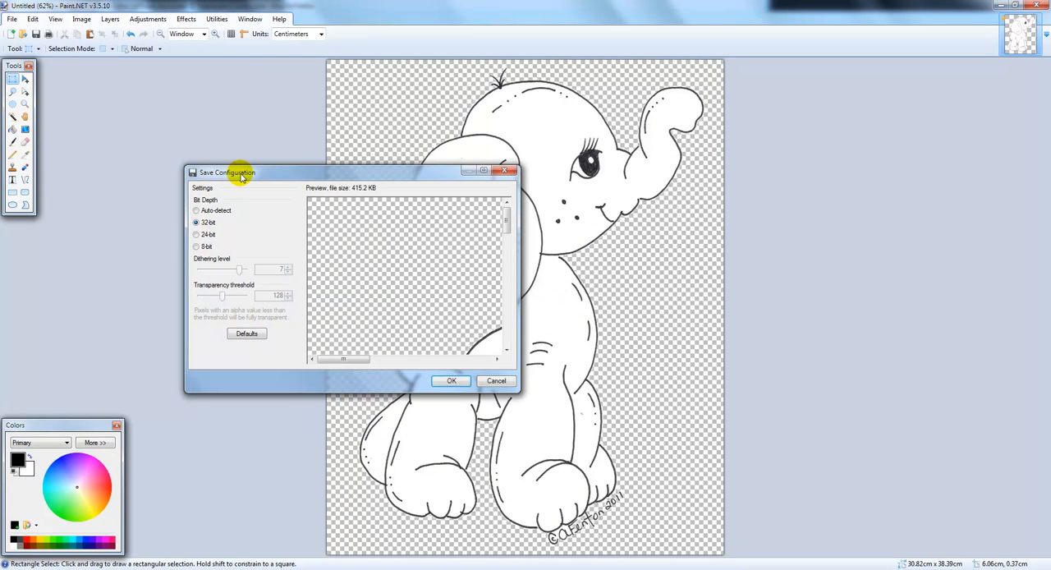
{"action": "mouse_move", "coordinate": [263, 242]}
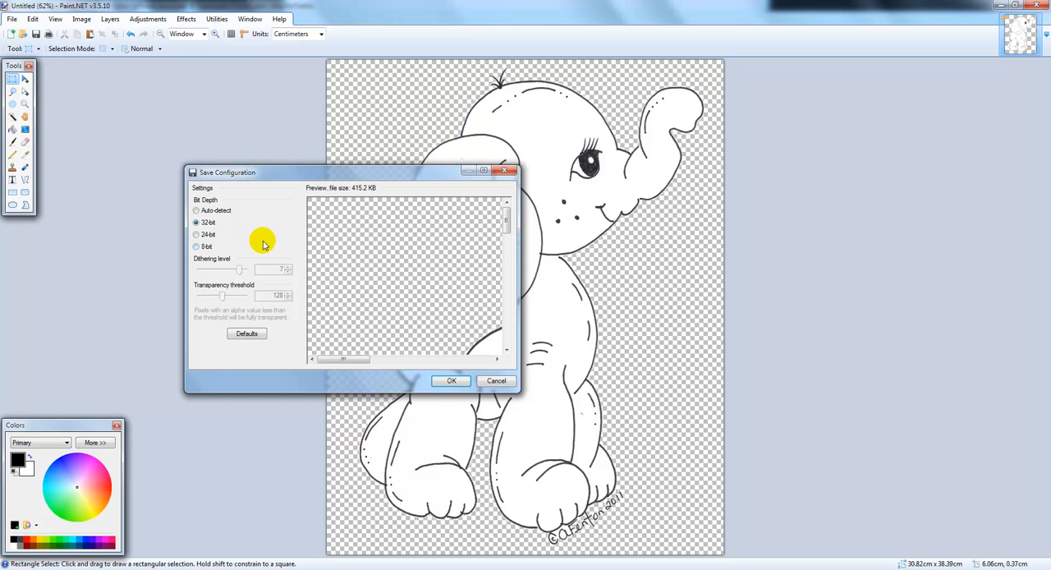
{"action": "left_click", "coordinate": [450, 380]}
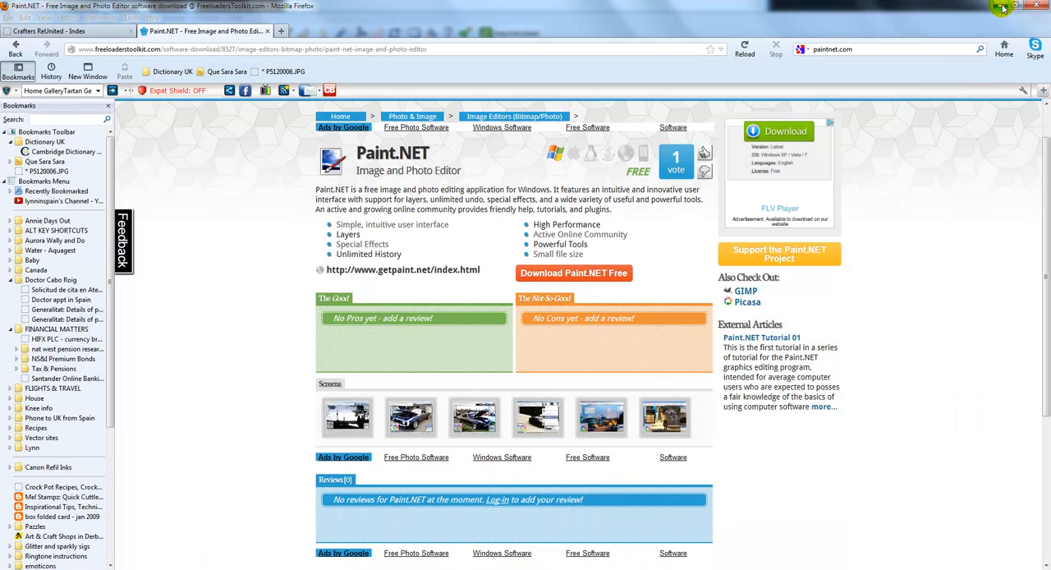
Minimize Firefox and show the Images and Toppers folder under Craft Artist in ACDSee
{"action": "left_click", "coordinate": [999, 7]}
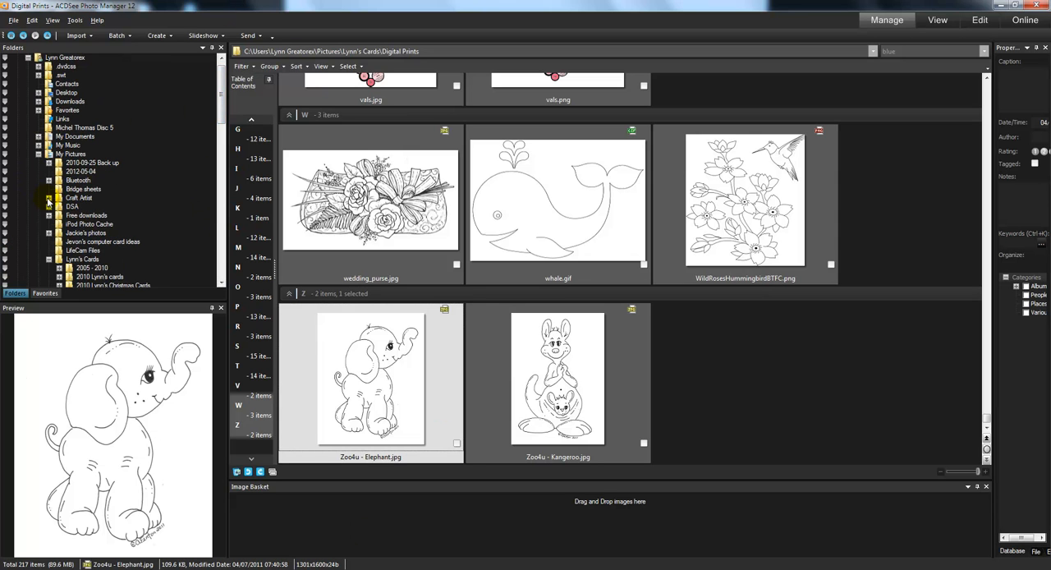
{"action": "left_click", "coordinate": [47, 198]}
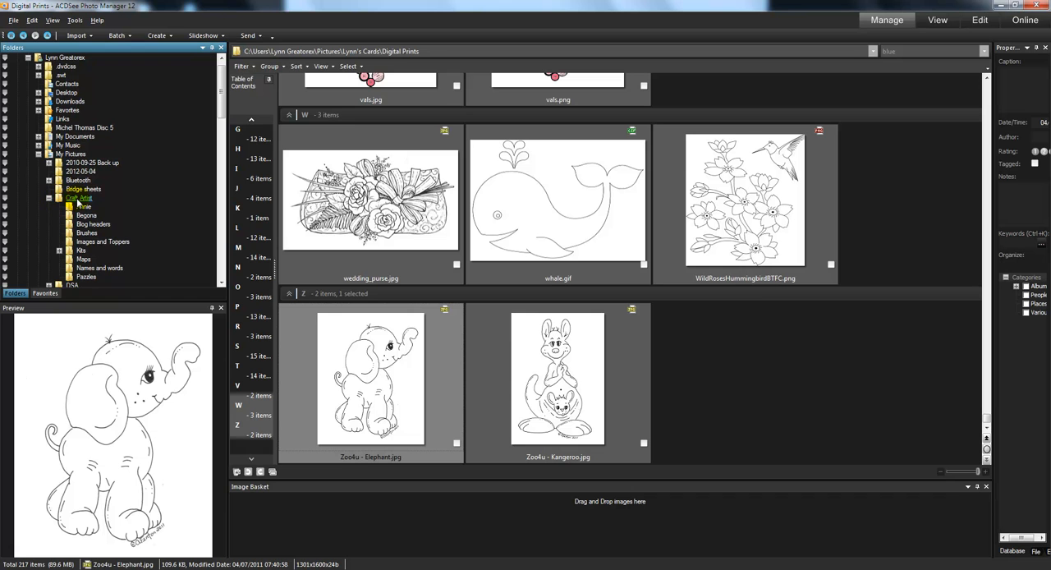
{"action": "left_click", "coordinate": [103, 242]}
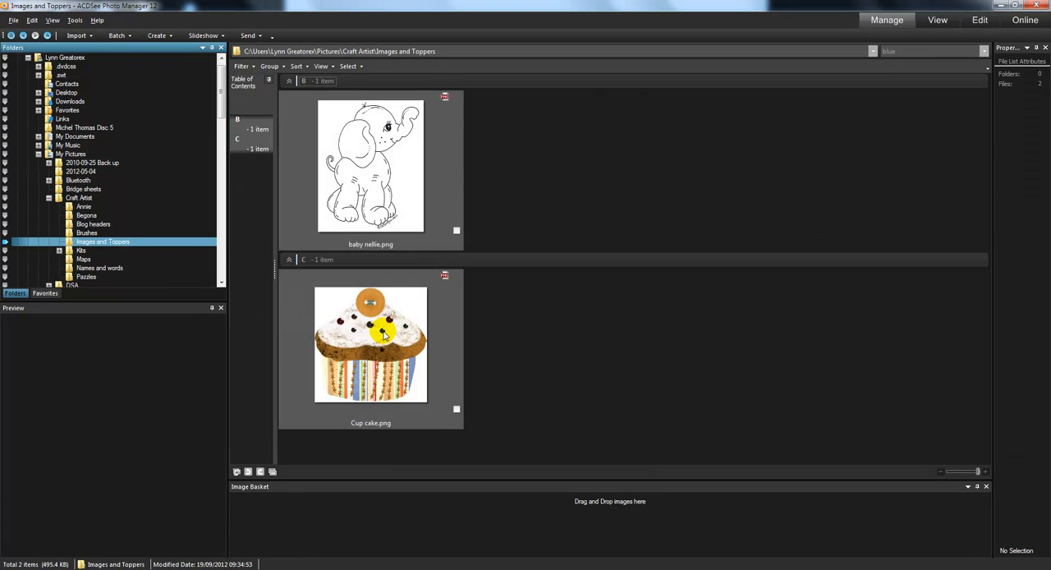